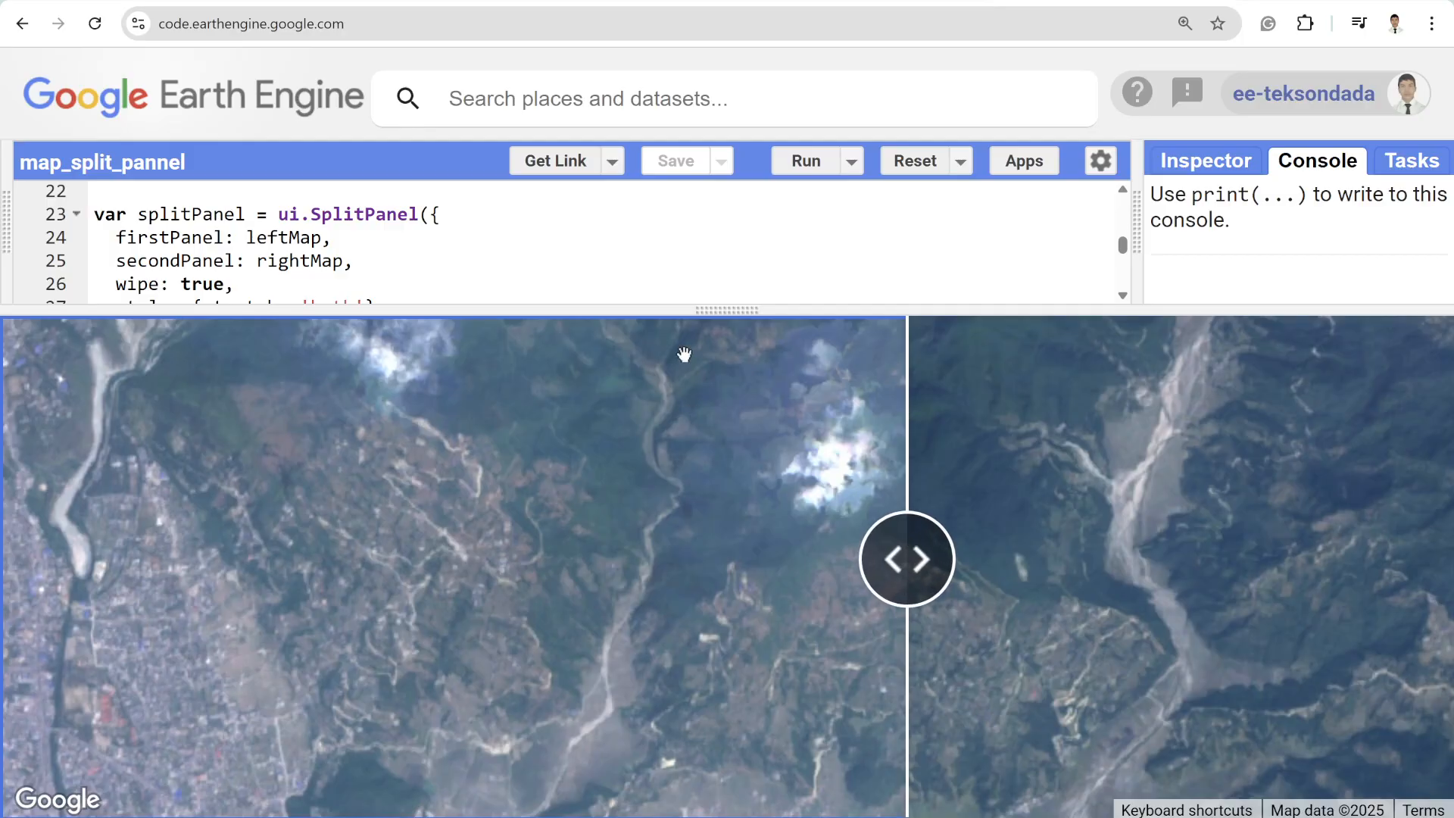
mouse_move(923, 539)
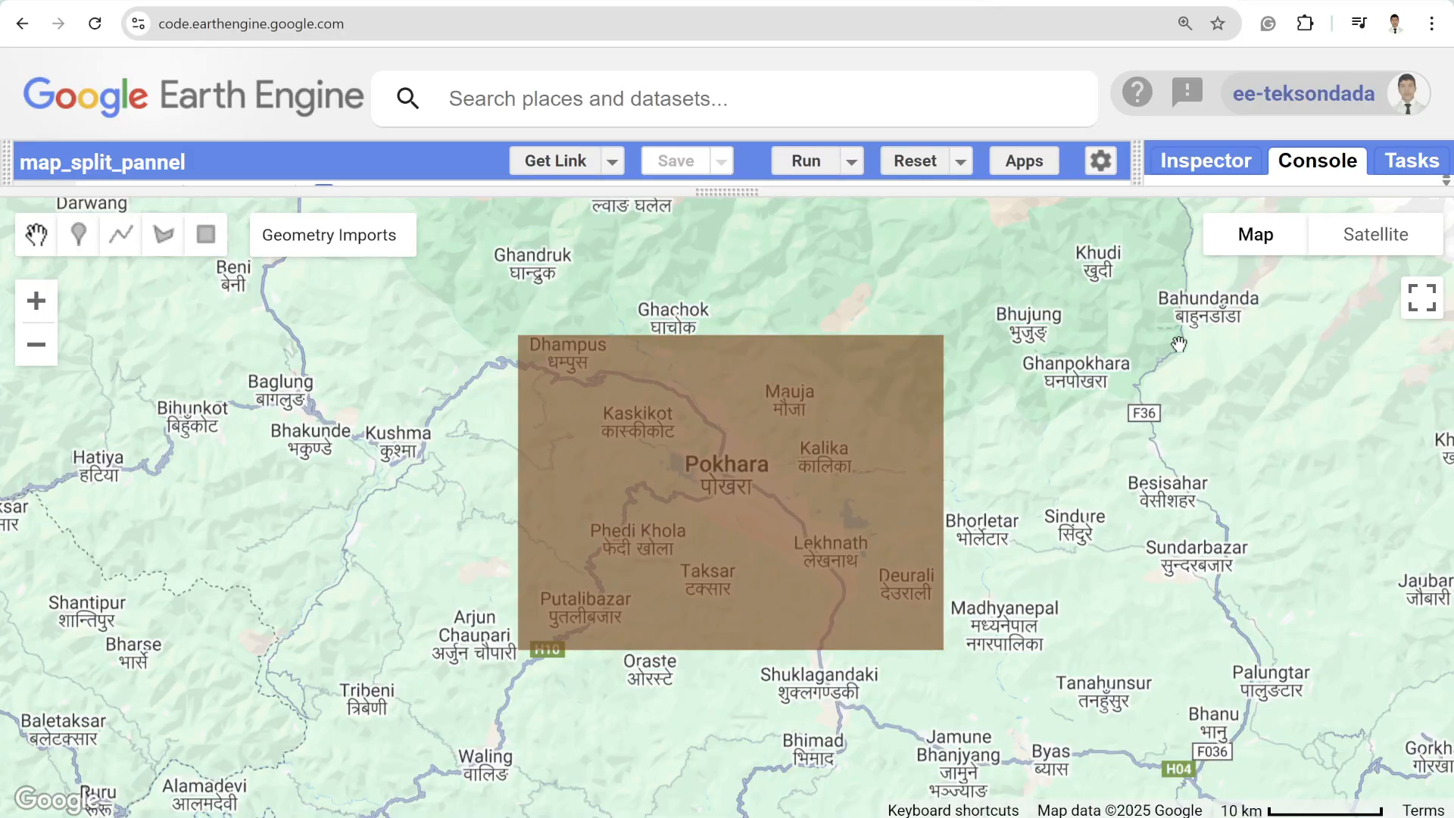
mouse_move(716, 313)
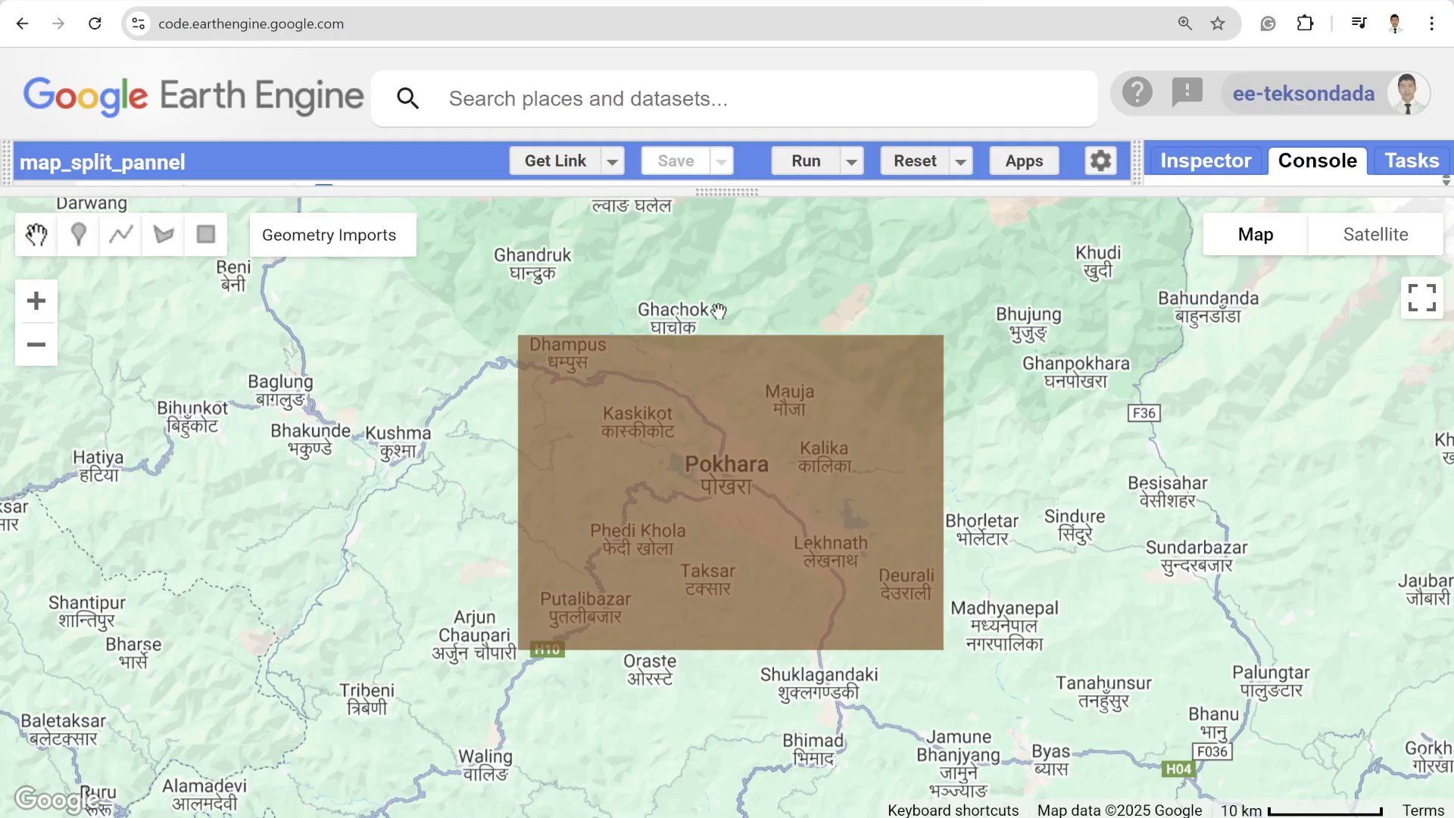
Step: Restore the script above the map and highlight the aoi filterBounds and clip lines
click(330, 234)
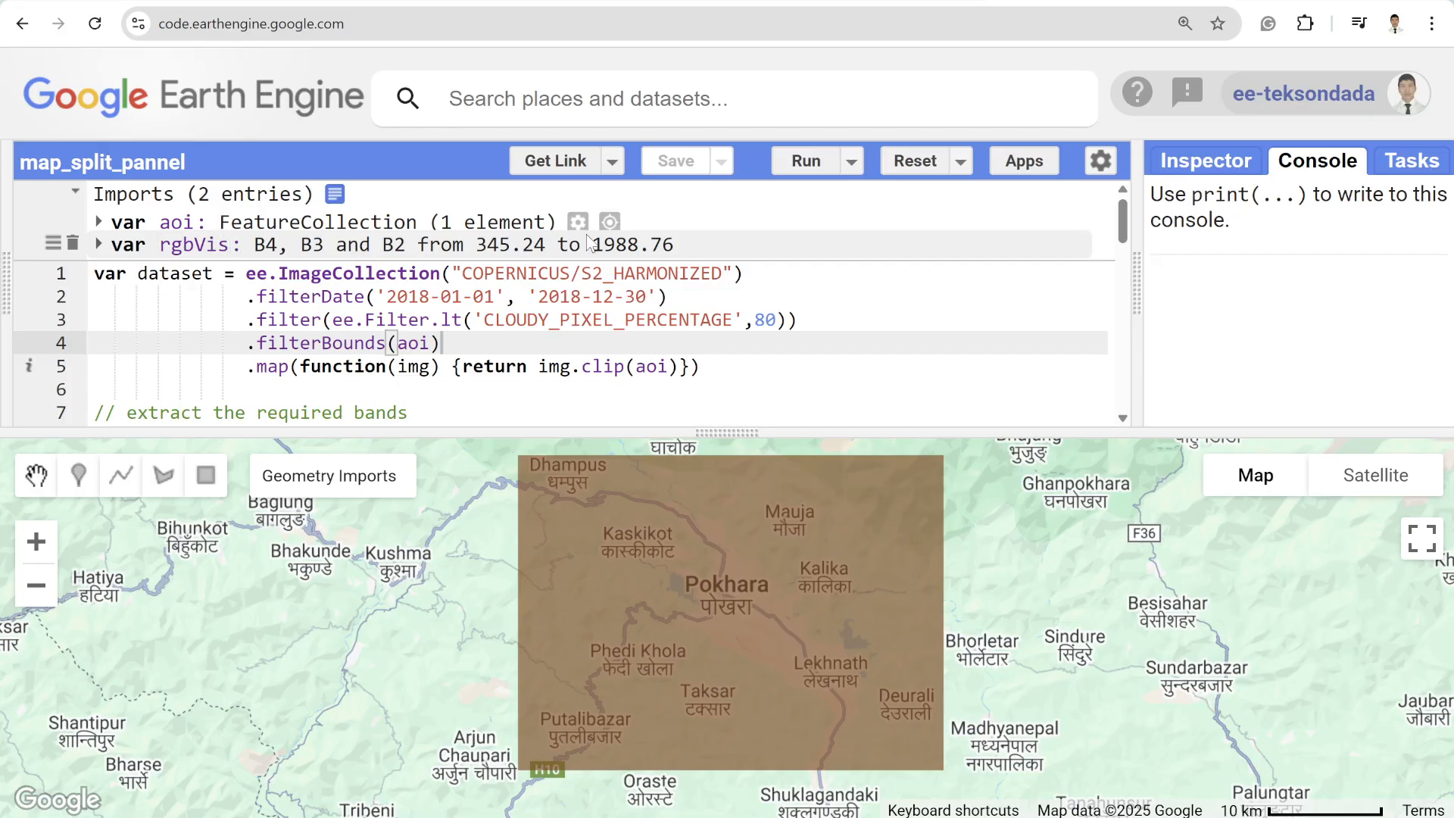
mouse_move(601, 360)
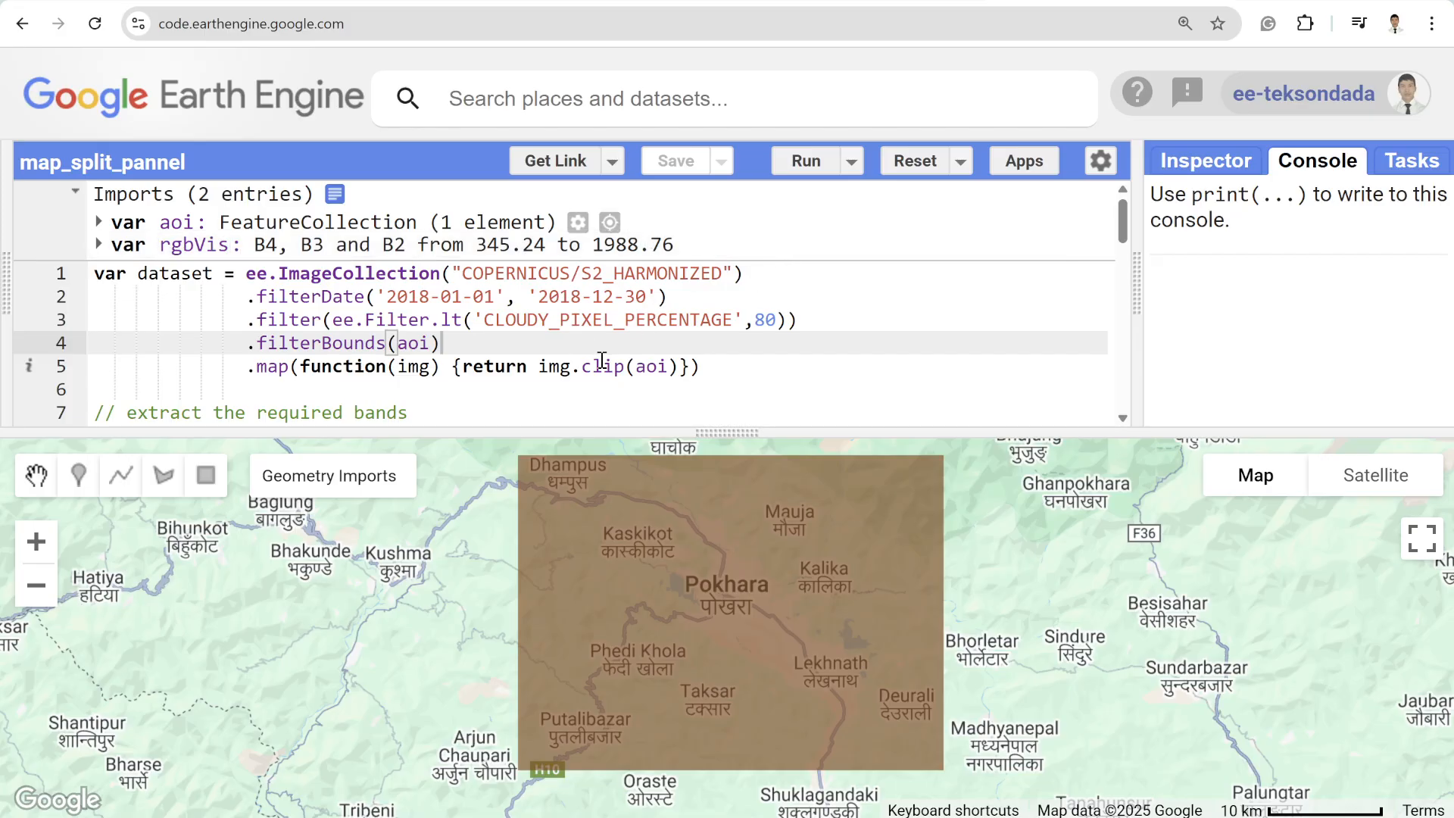
mouse_move(303, 313)
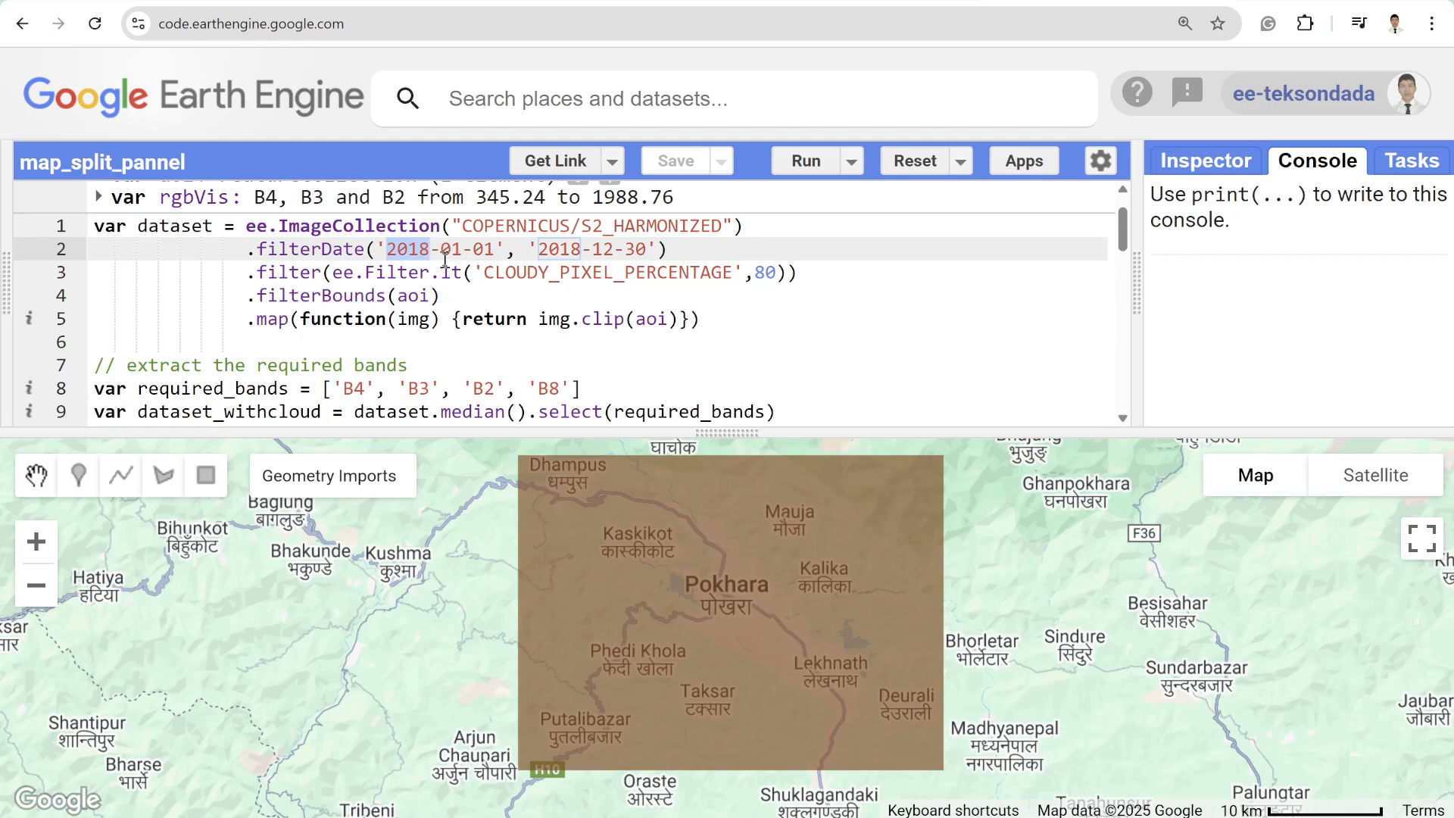
mouse_move(488, 273)
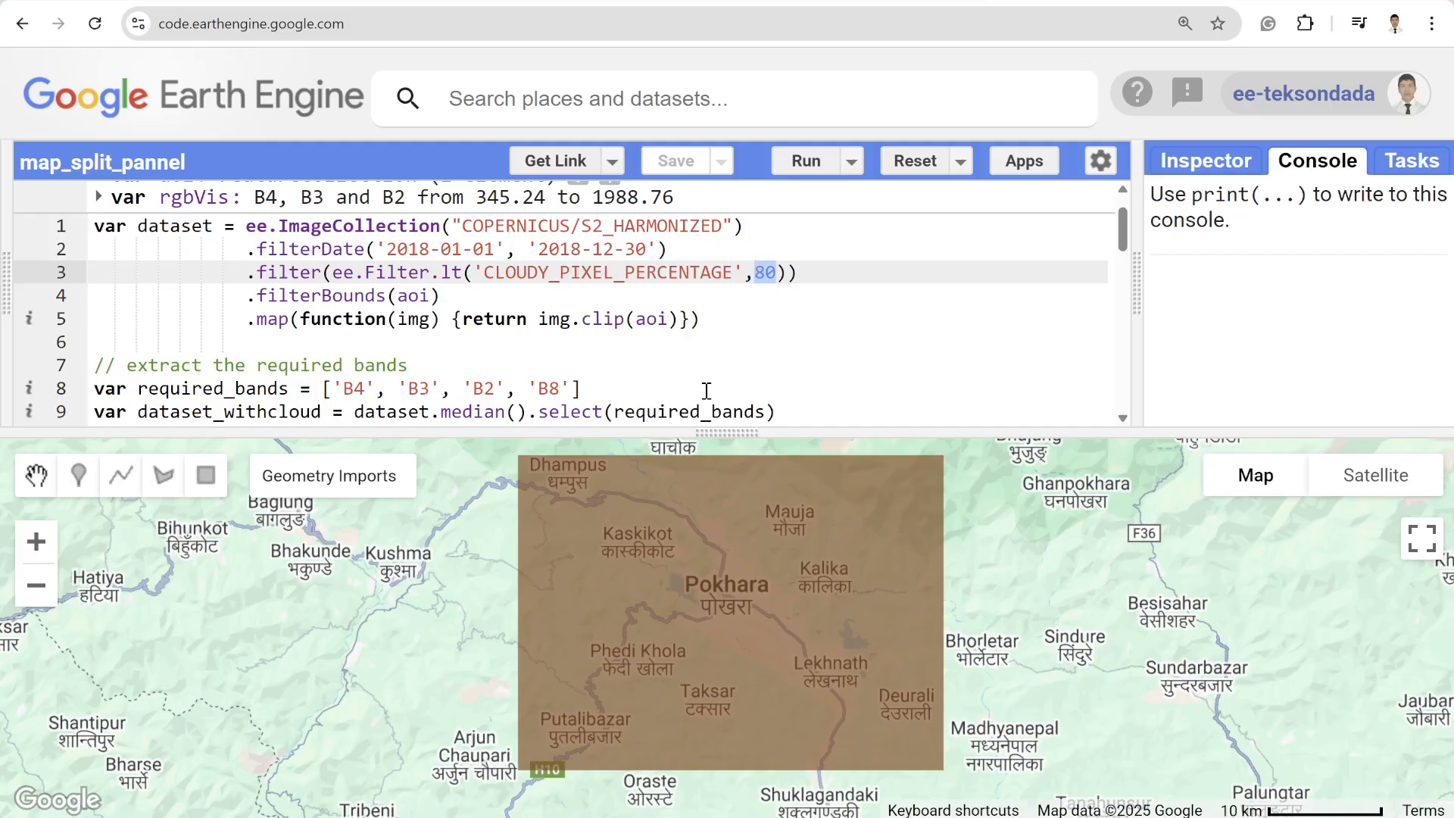
mouse_move(499, 306)
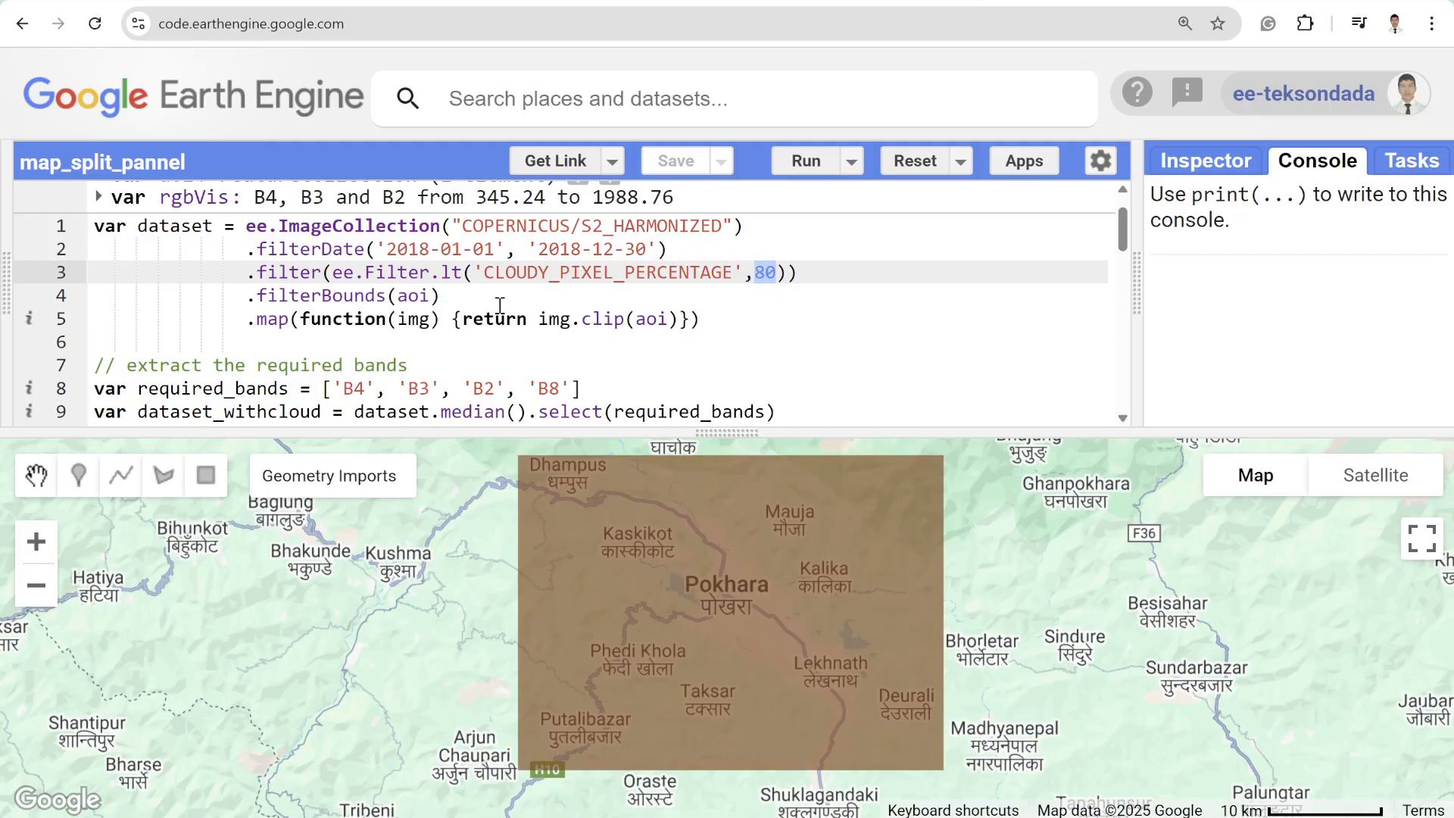
click(432, 295)
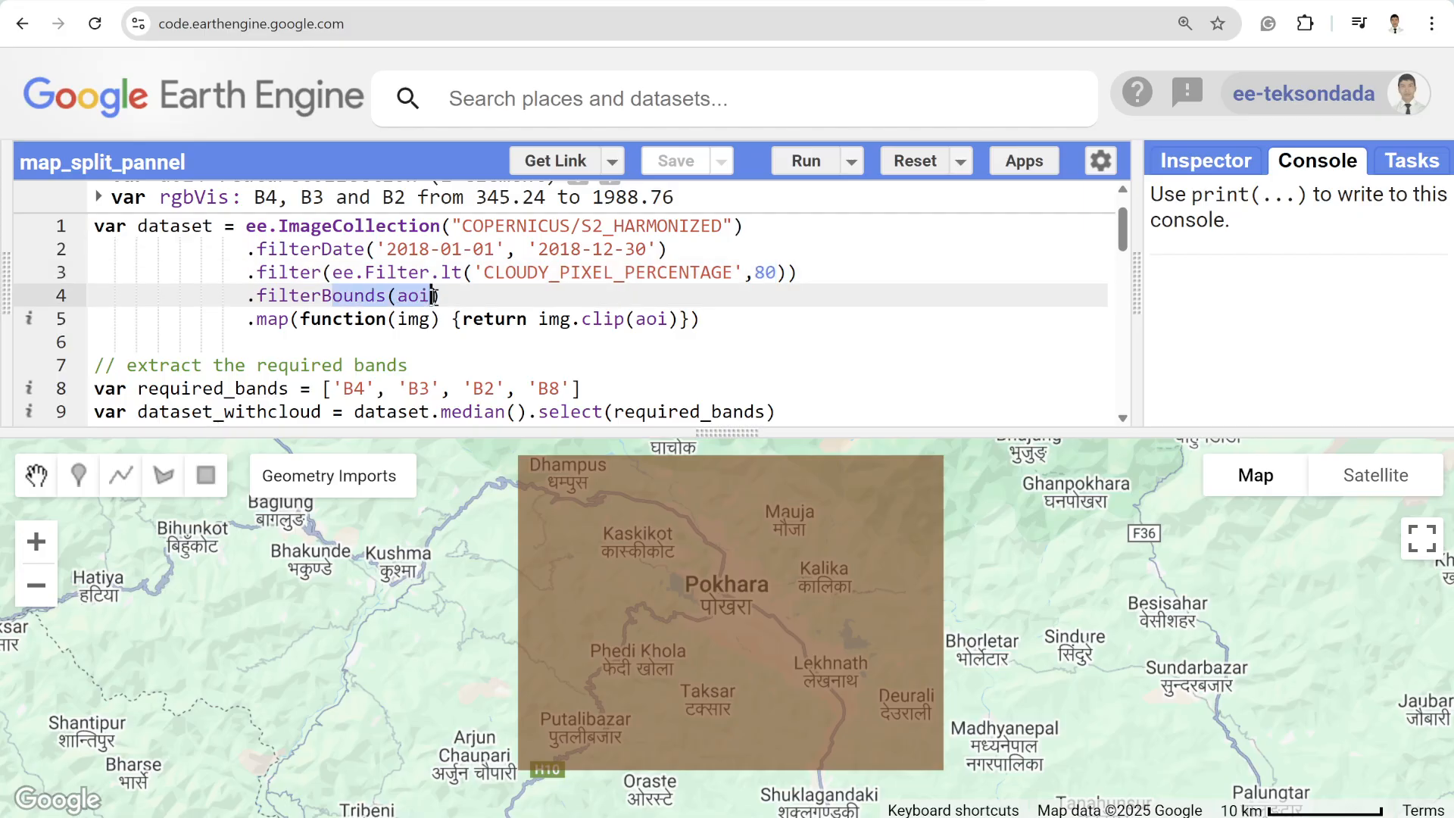
click(260, 319)
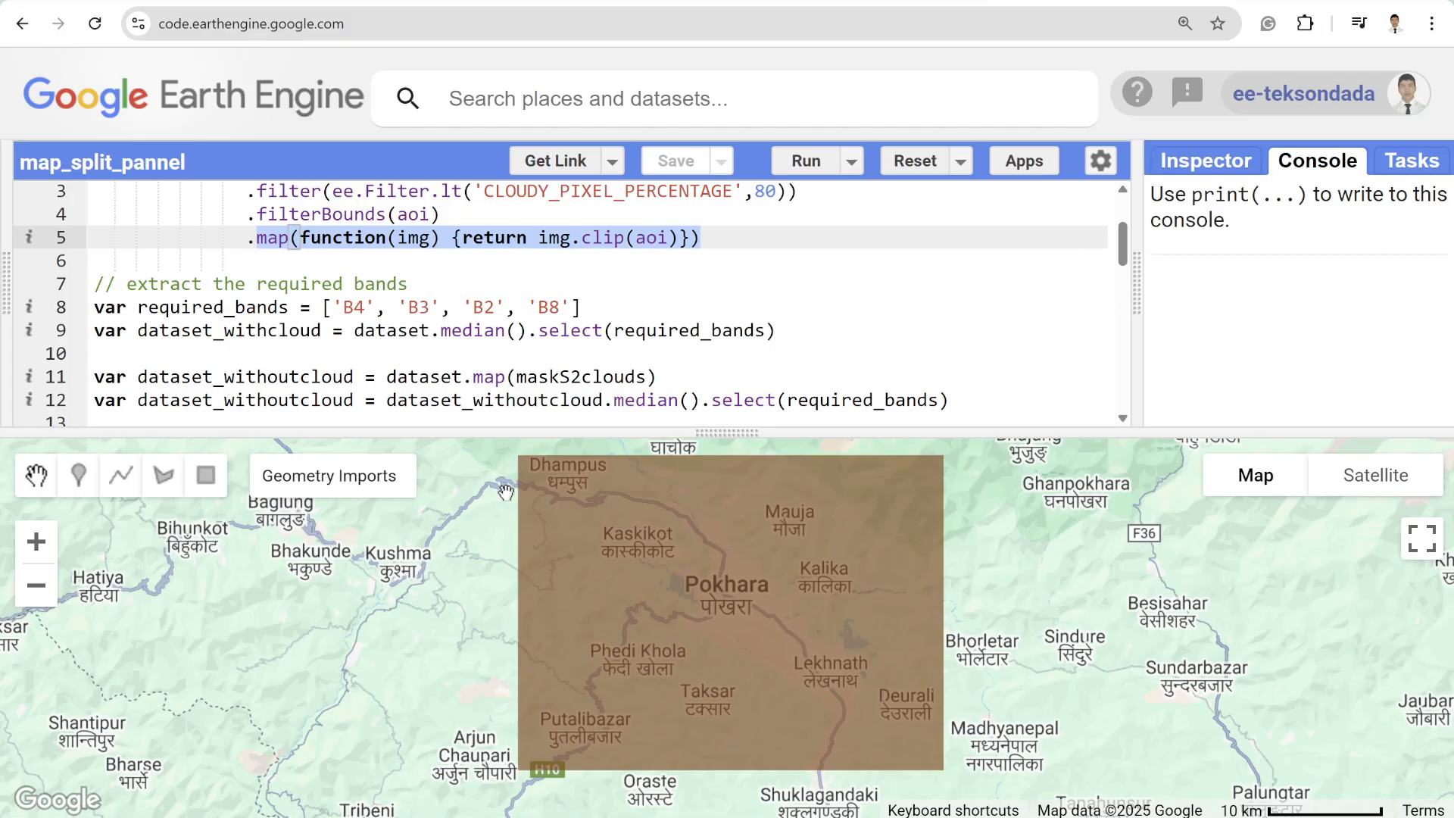
Step: Highlight required_bands in the composite line and scroll down to maskS2clouds
click(149, 307)
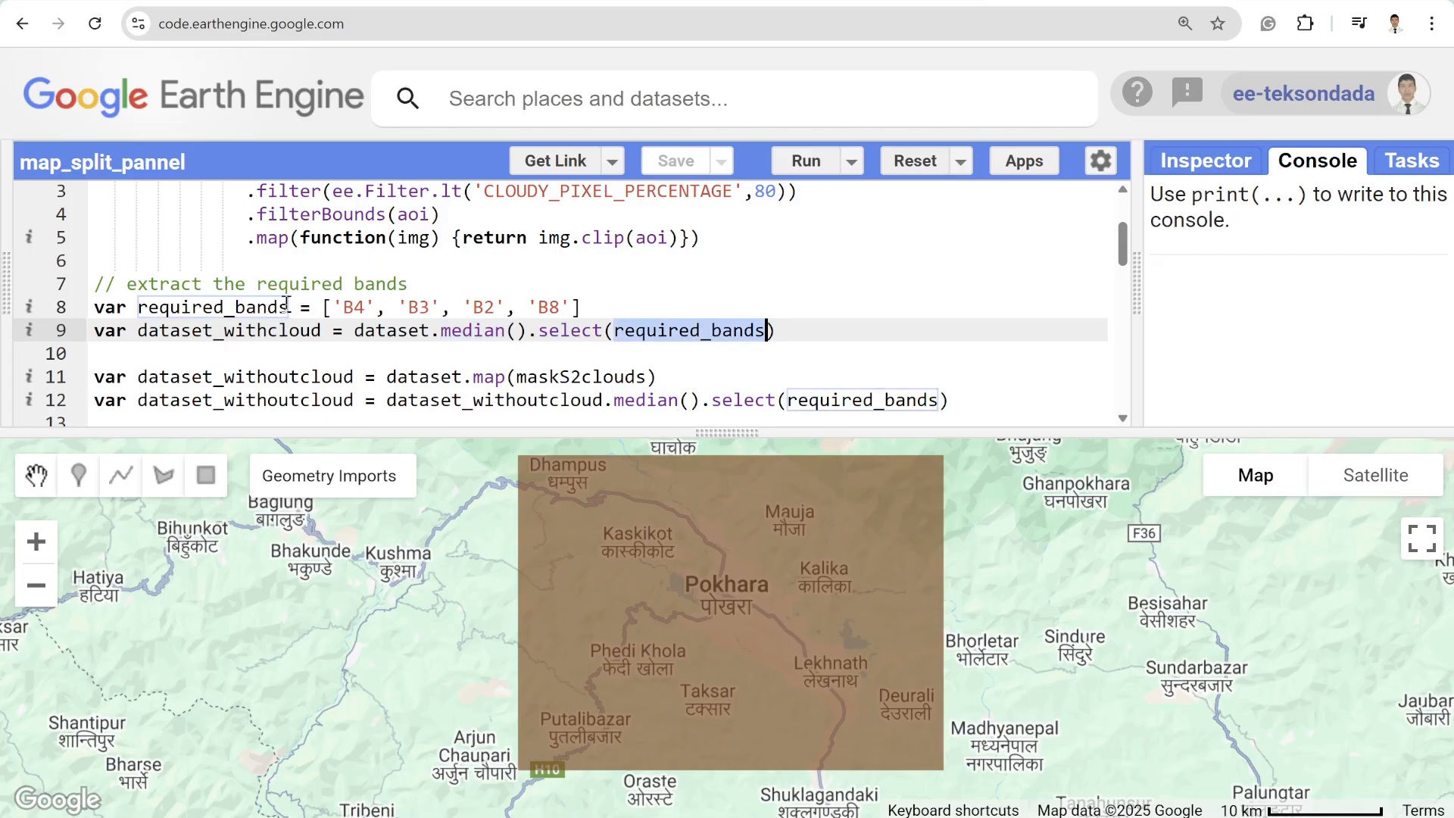
double_click(229, 331)
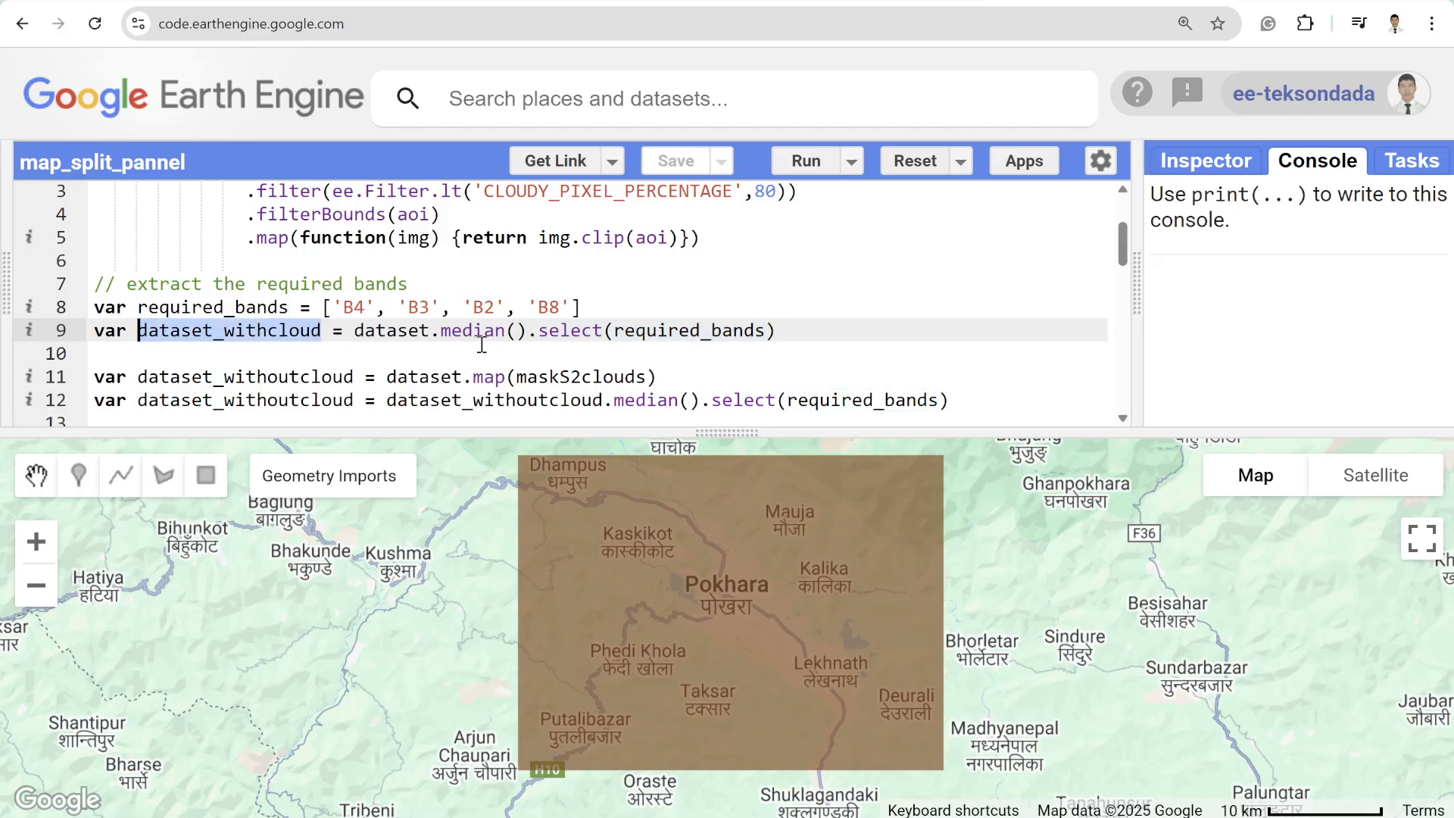
scroll(down, 3)
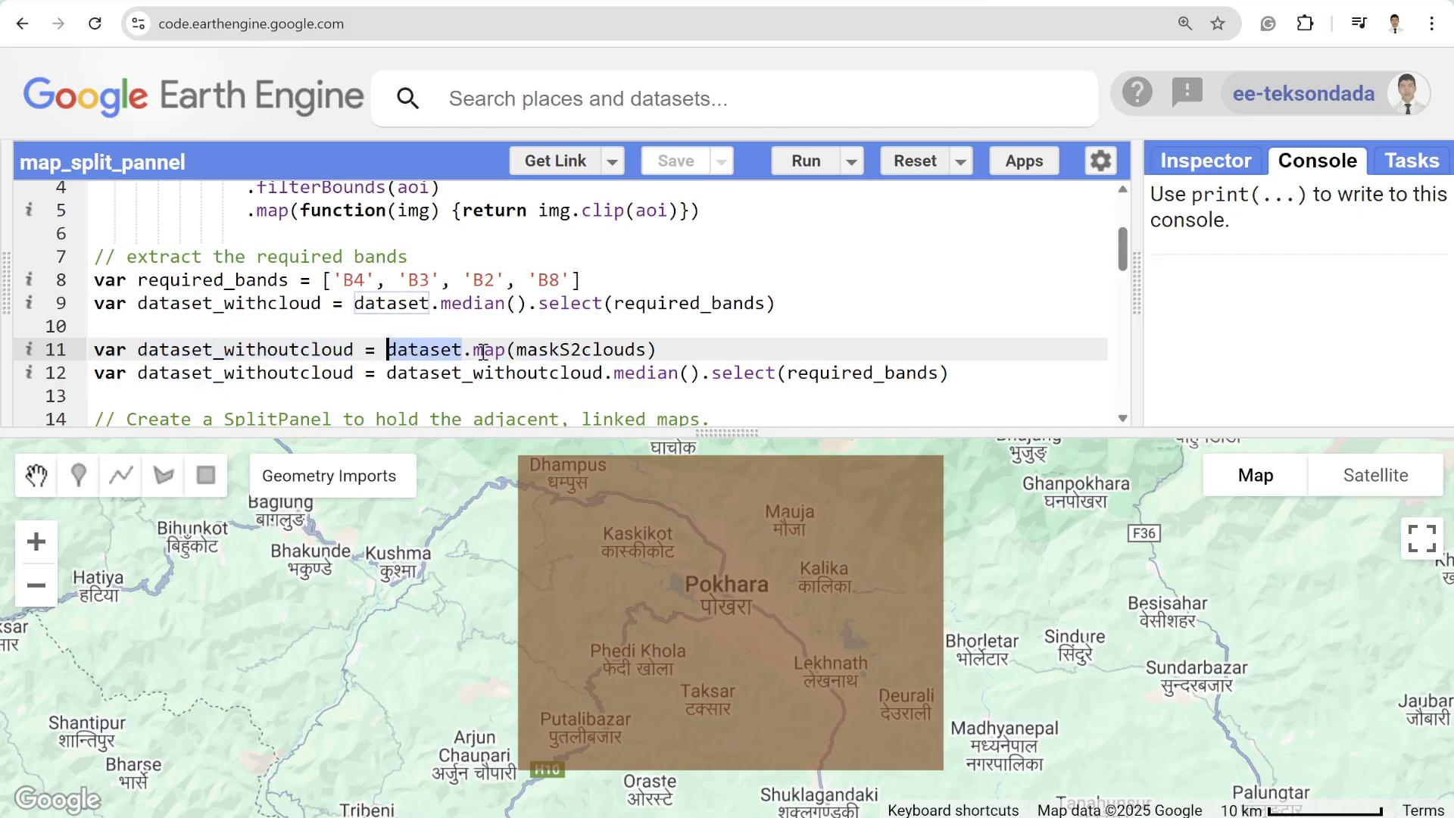
scroll(up, 3)
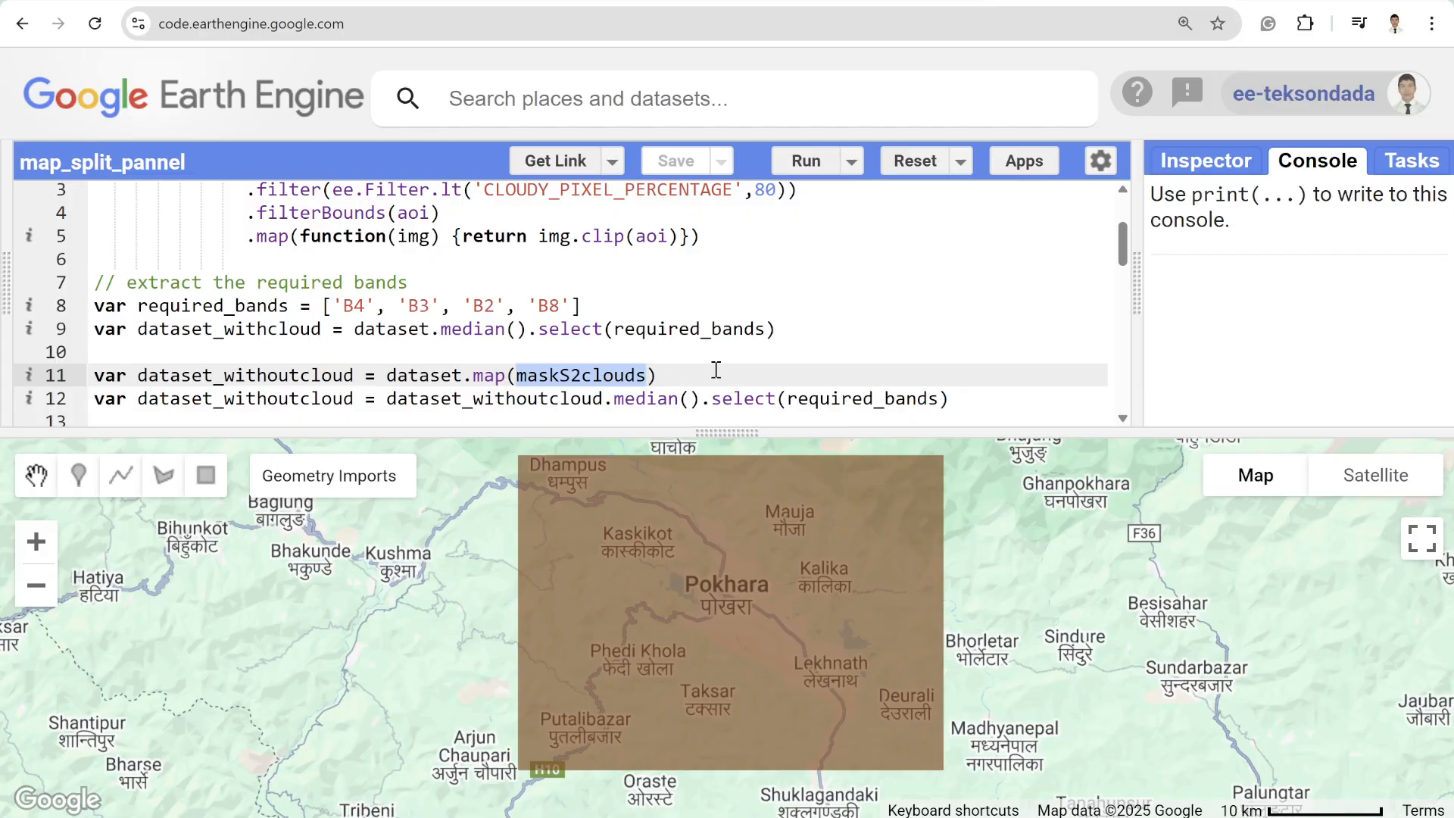
scroll(down, 3)
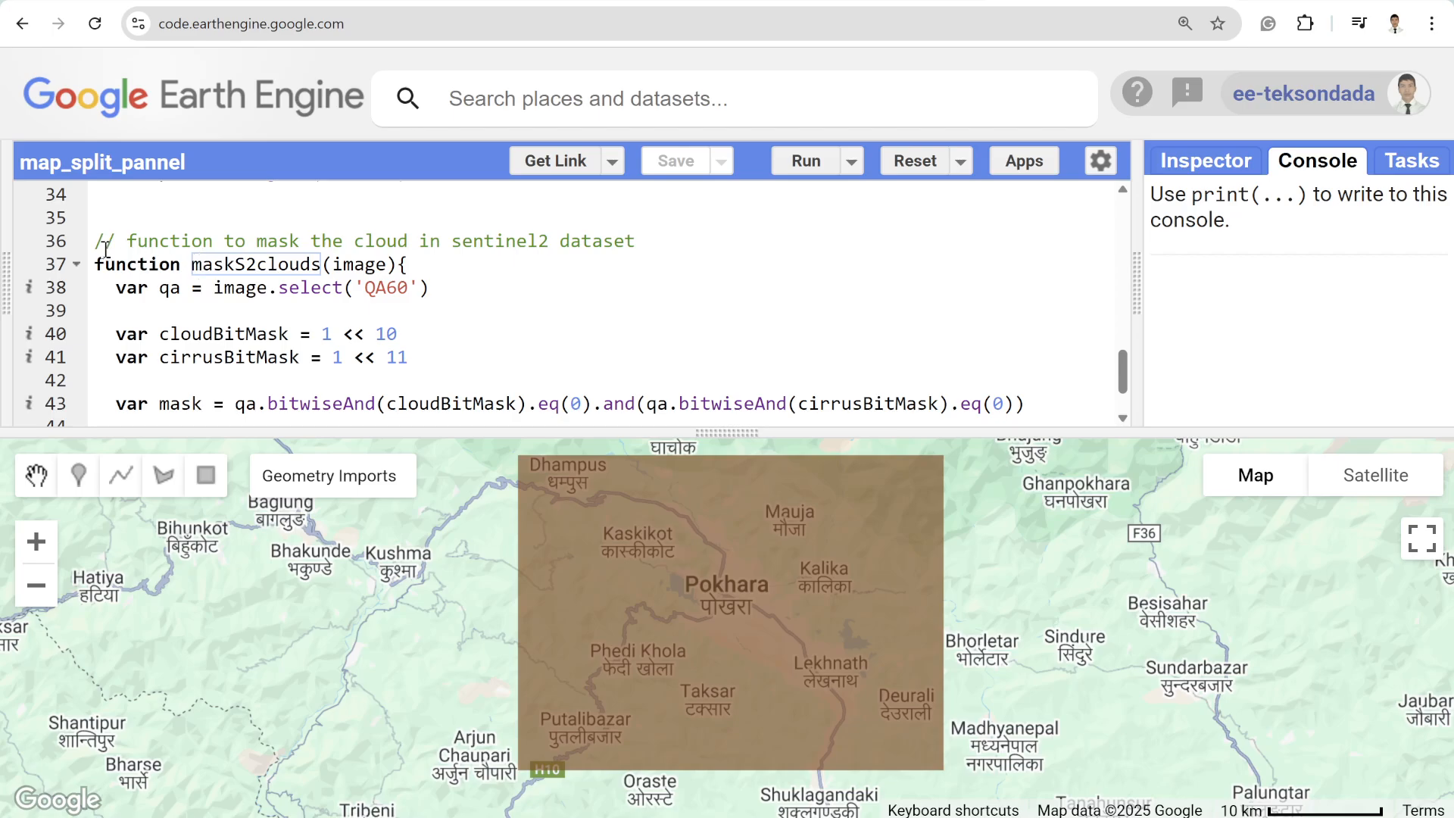
Step: Scroll past the updateMask return back up to the dataset_withoutcloud composite
scroll(down, 3)
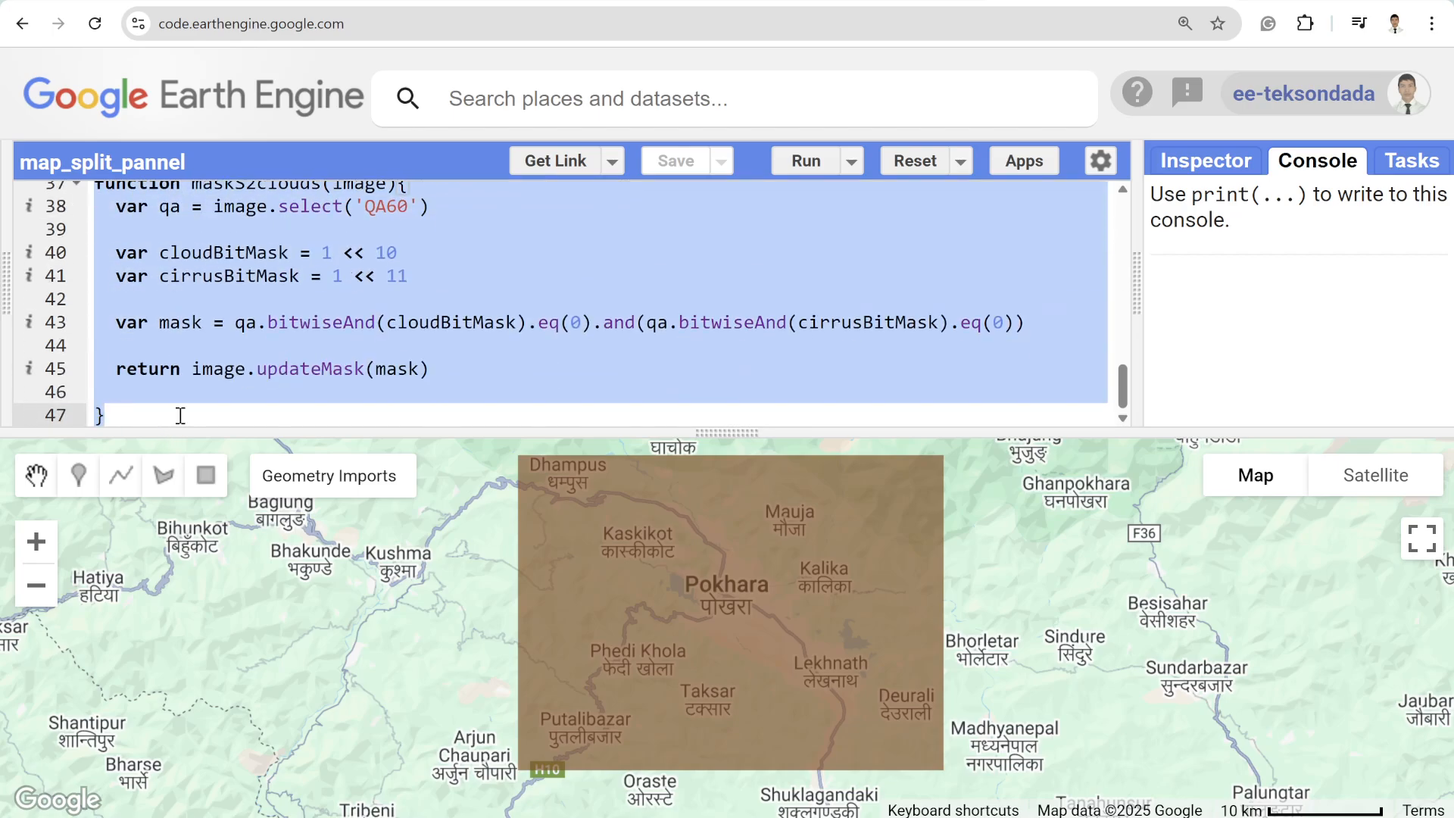
scroll(up, 3)
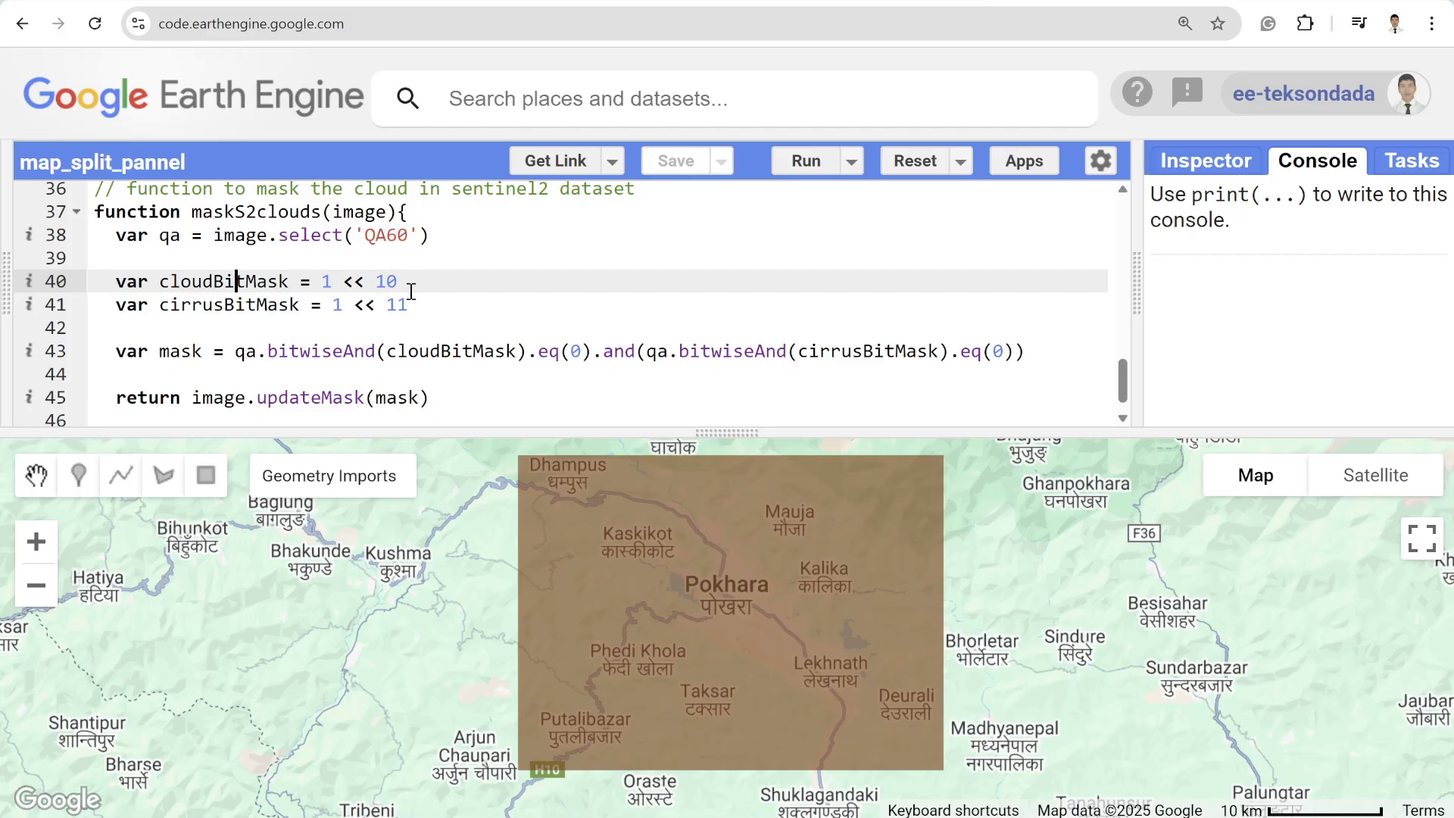
mouse_move(627, 331)
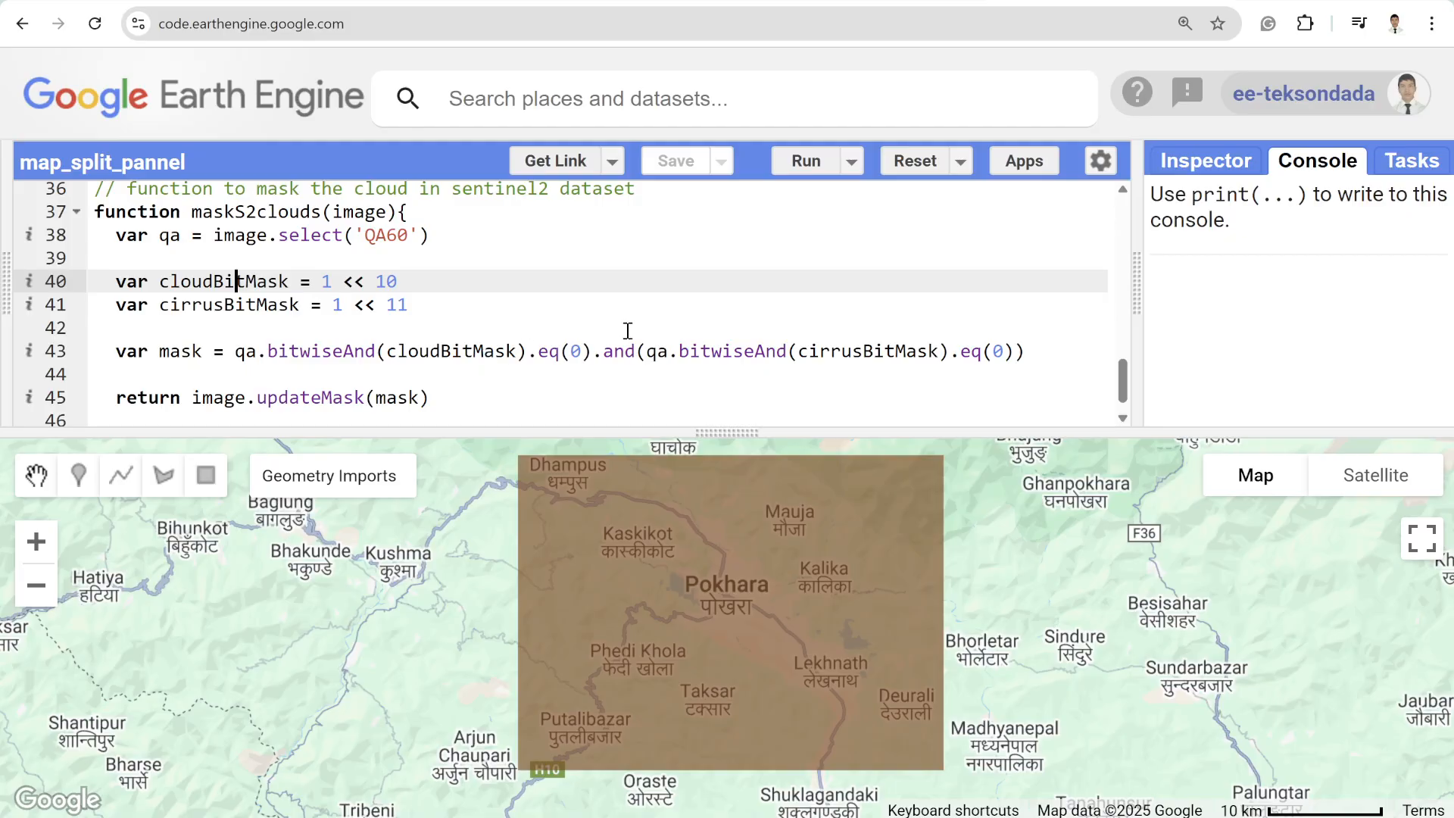
scroll(up, 3)
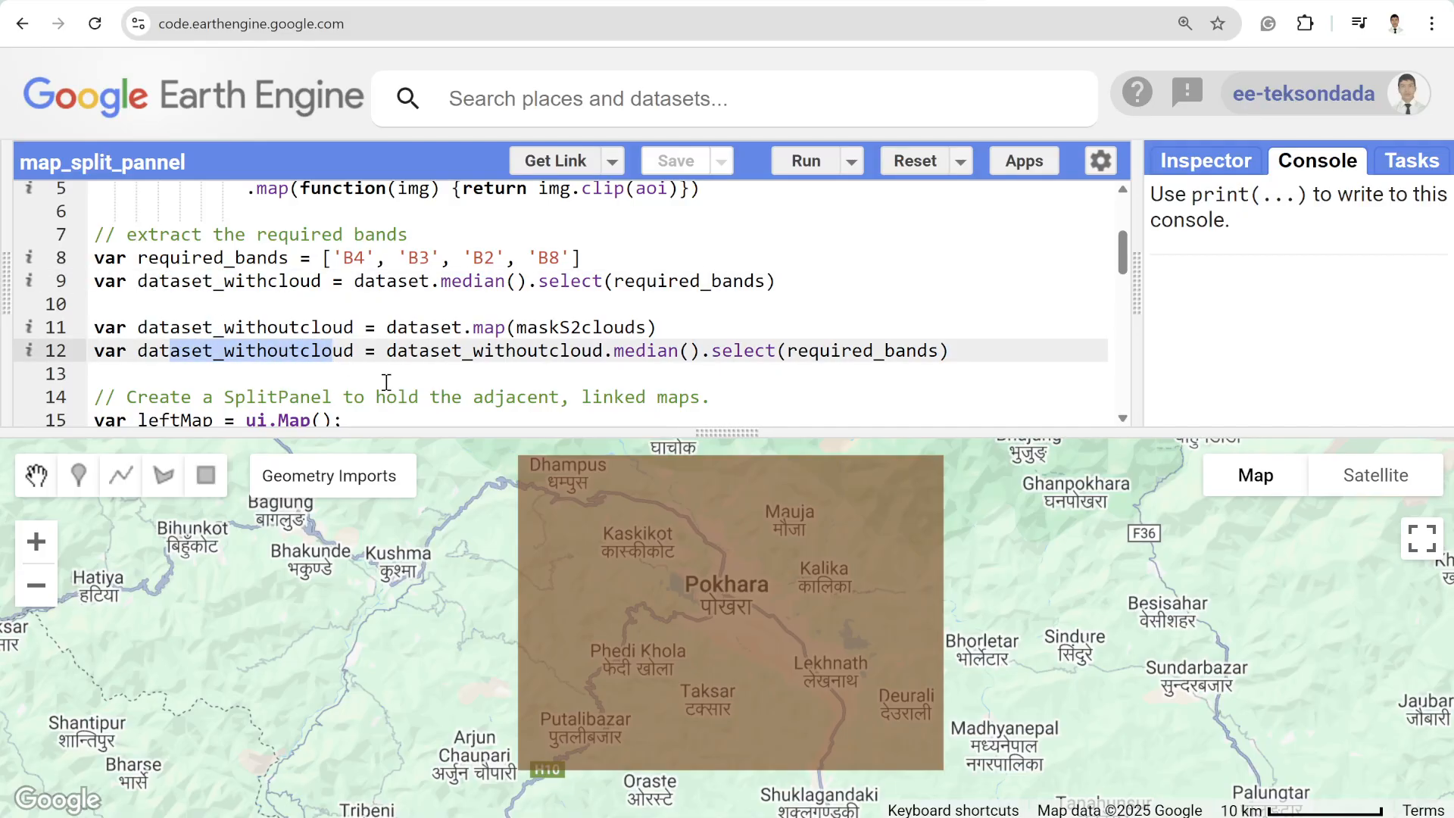
Step: Highlight the leftMap setControlVisibility call, then scroll up to the aoi and rgbVis imports
scroll(down, 3)
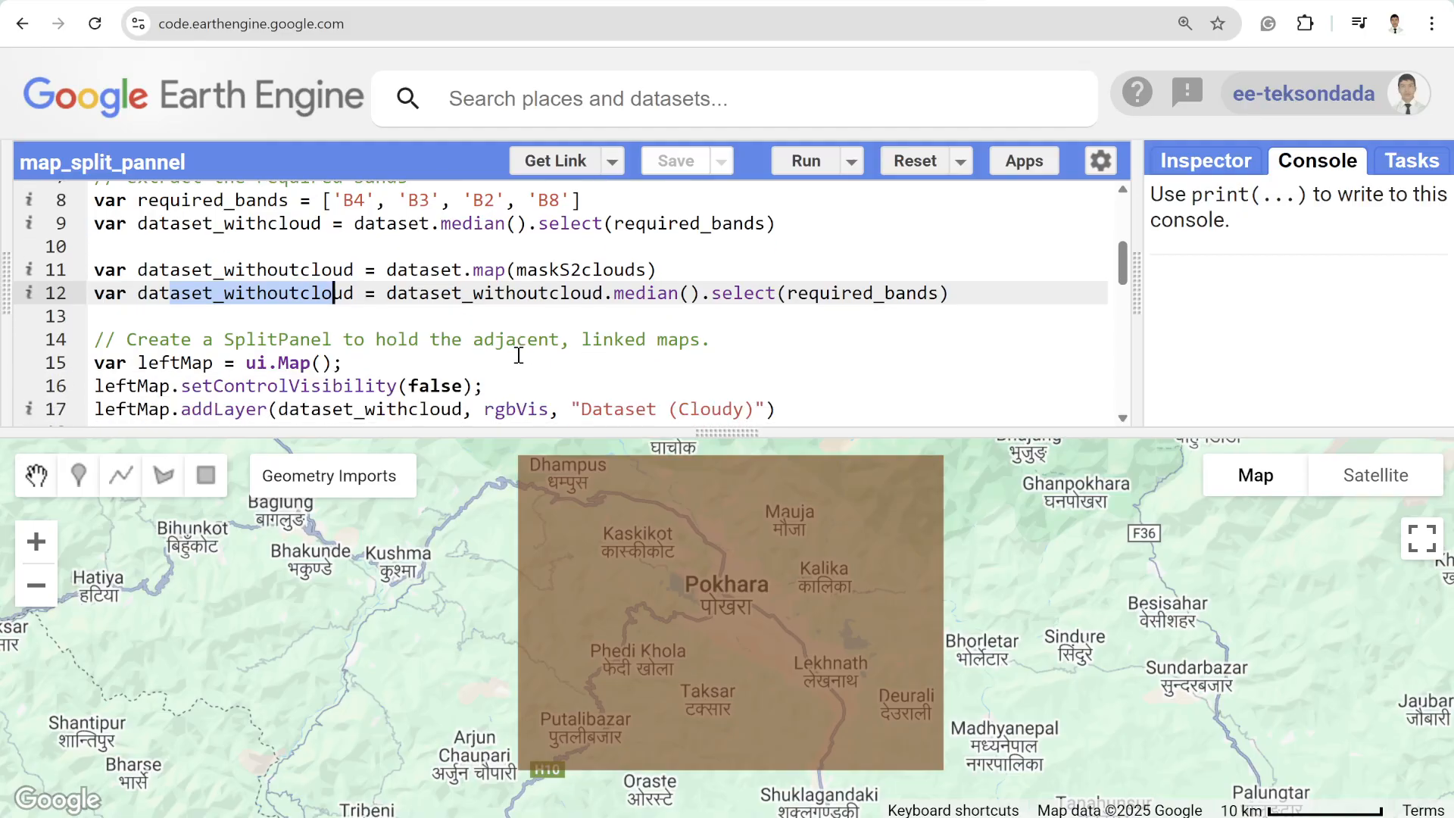
mouse_move(350, 336)
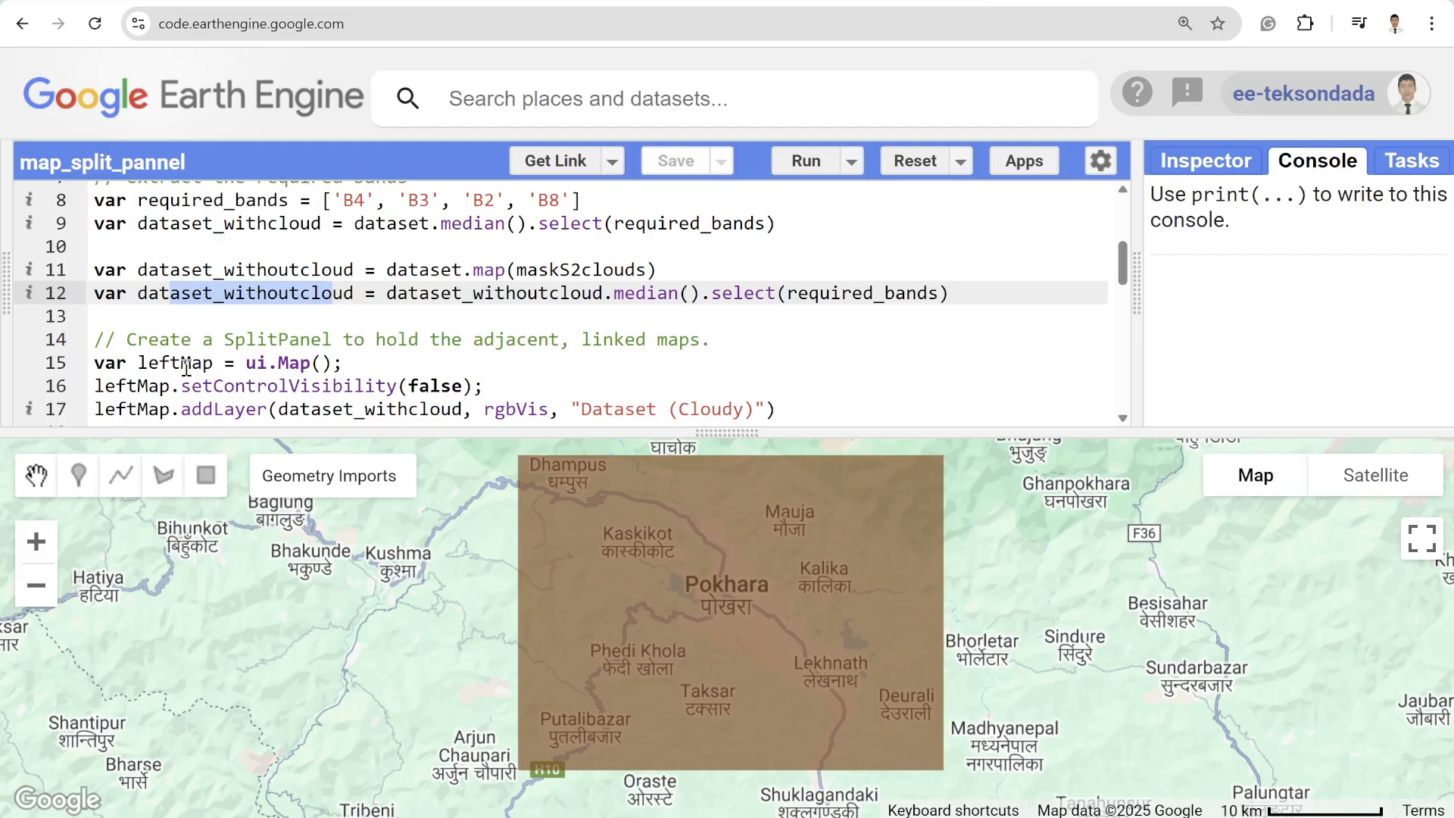
scroll(up, 3)
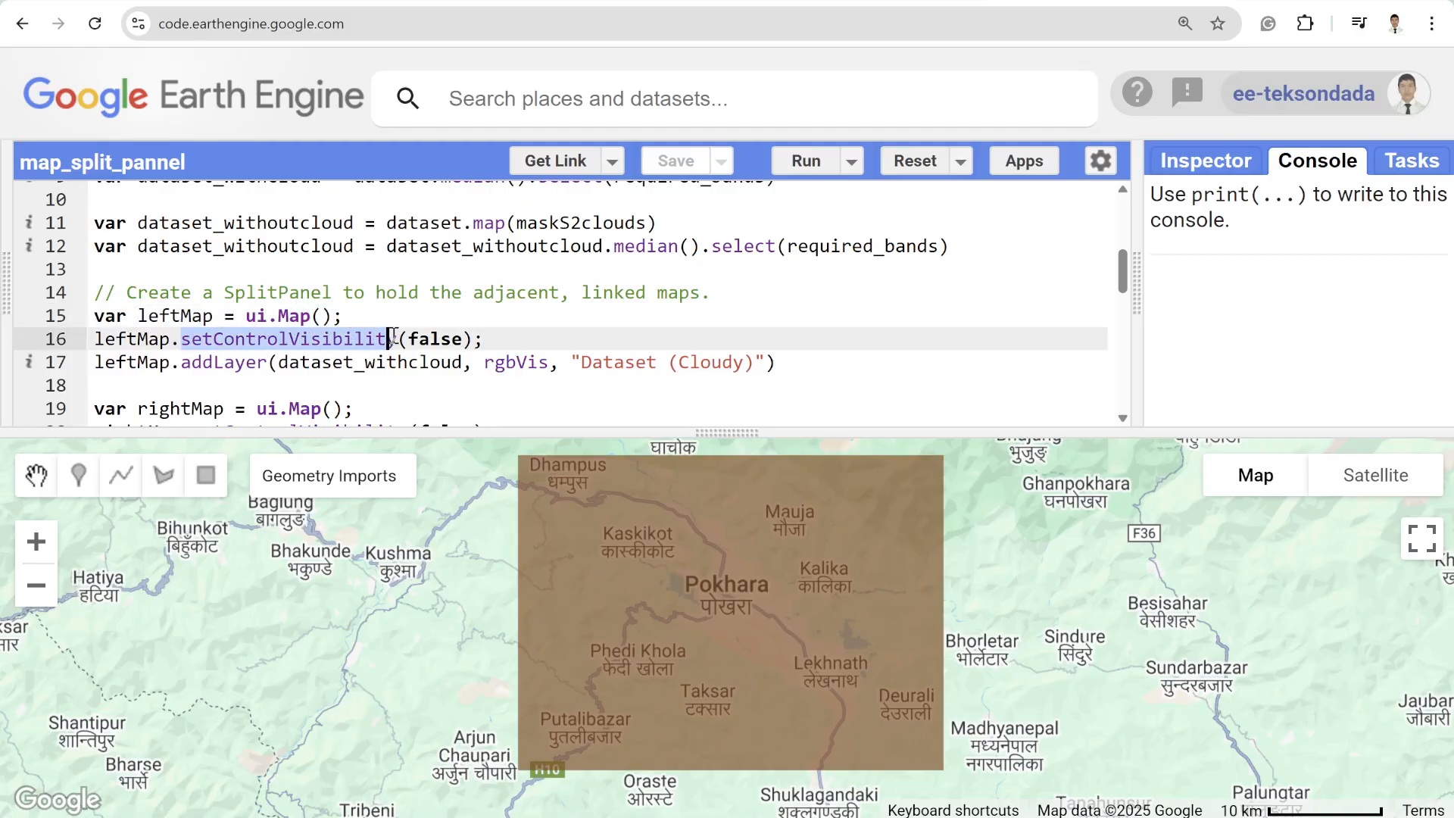
click(331, 475)
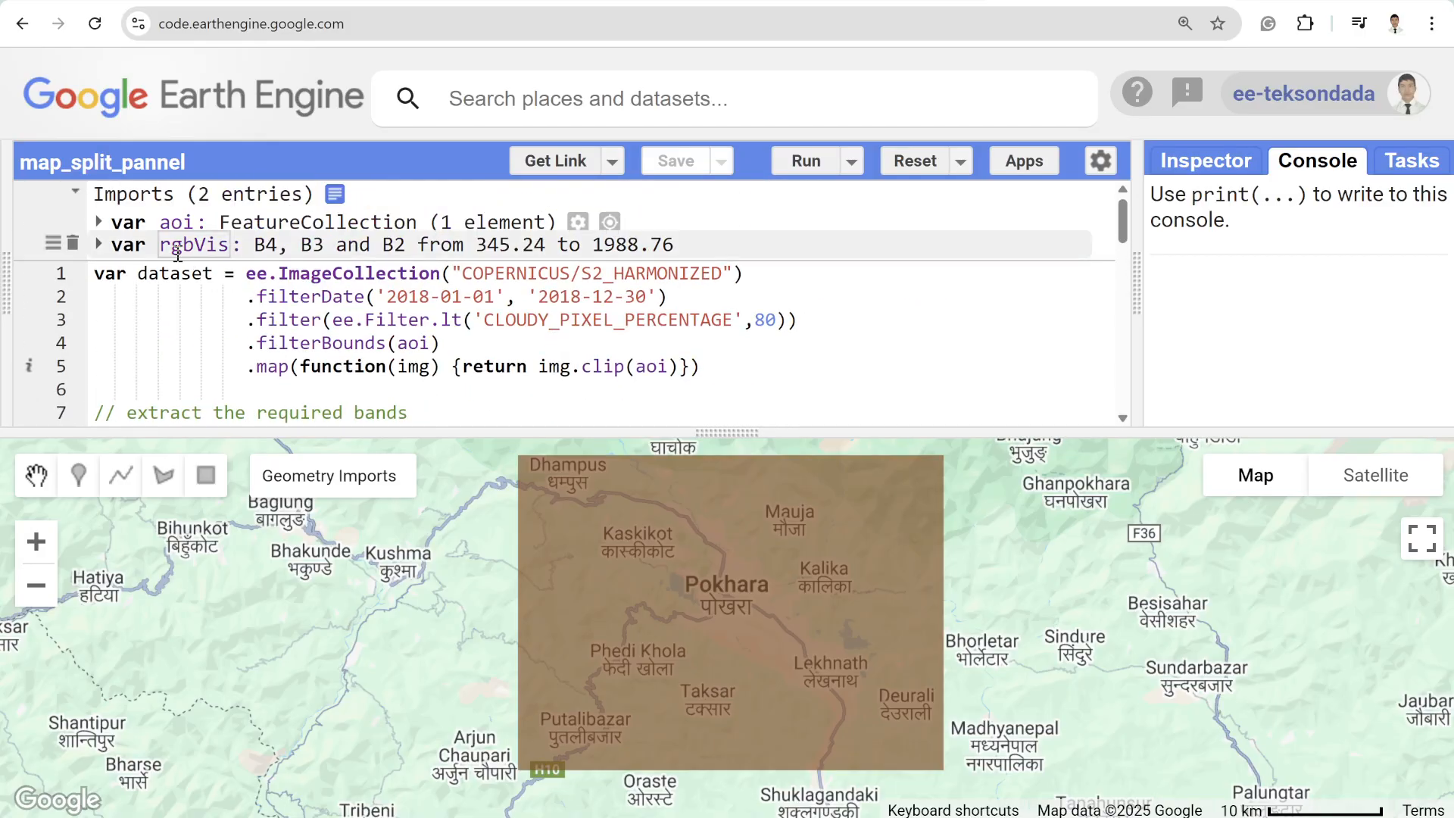
Step: Expand the rgbVis import and scroll to the leftMap and rightMap addLayer lines
click(98, 245)
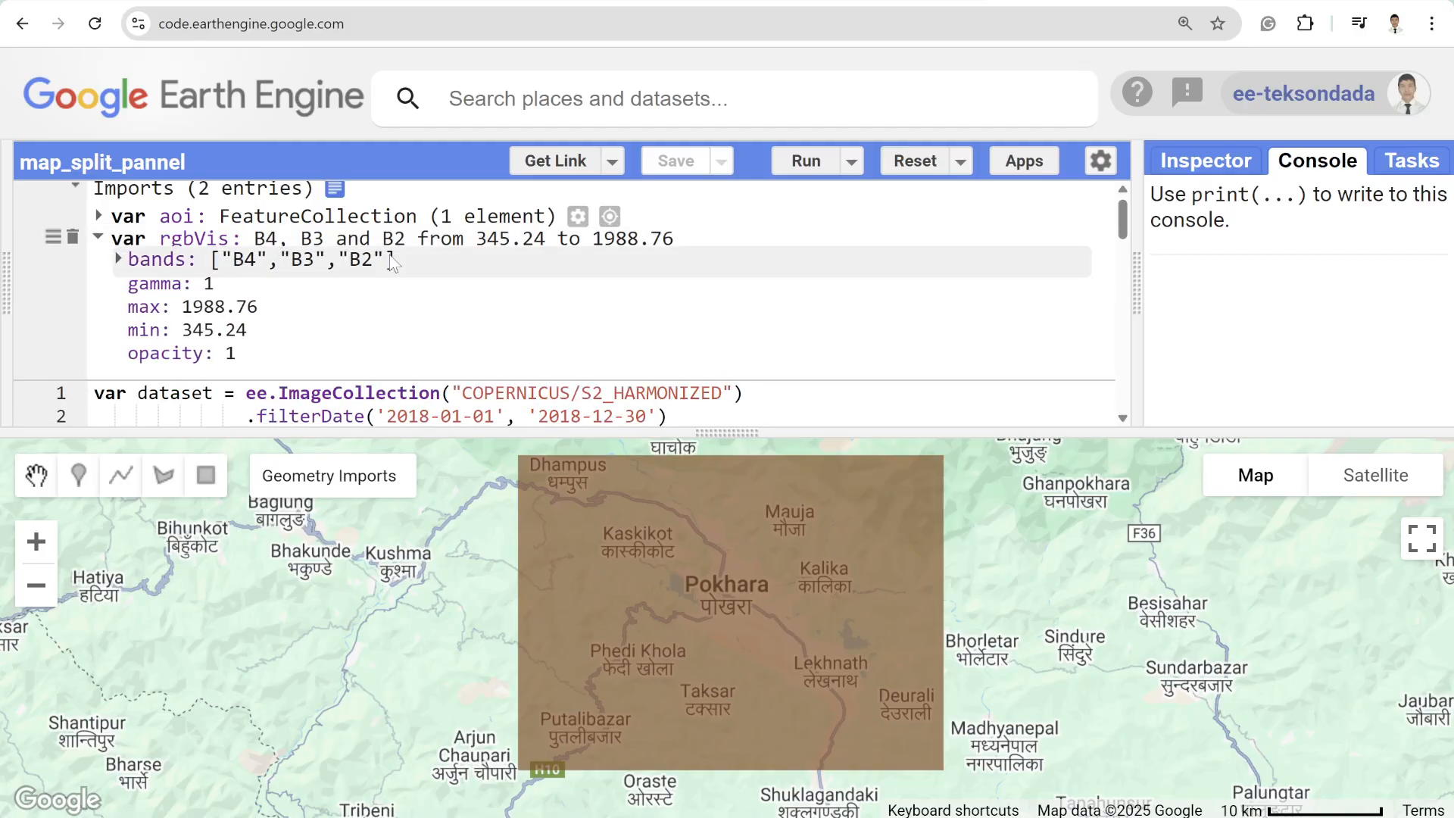
mouse_move(172, 329)
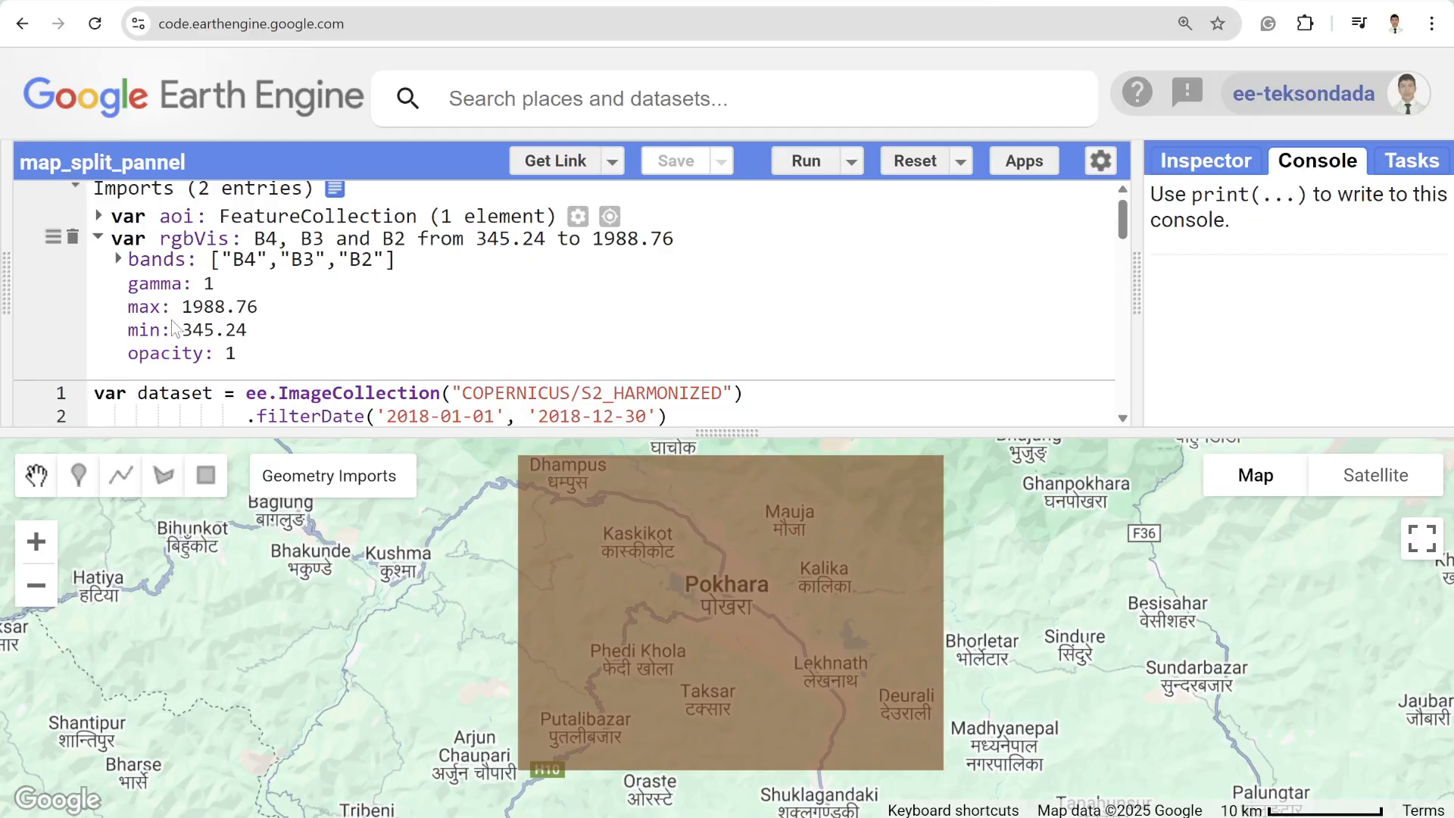
scroll(down, 3)
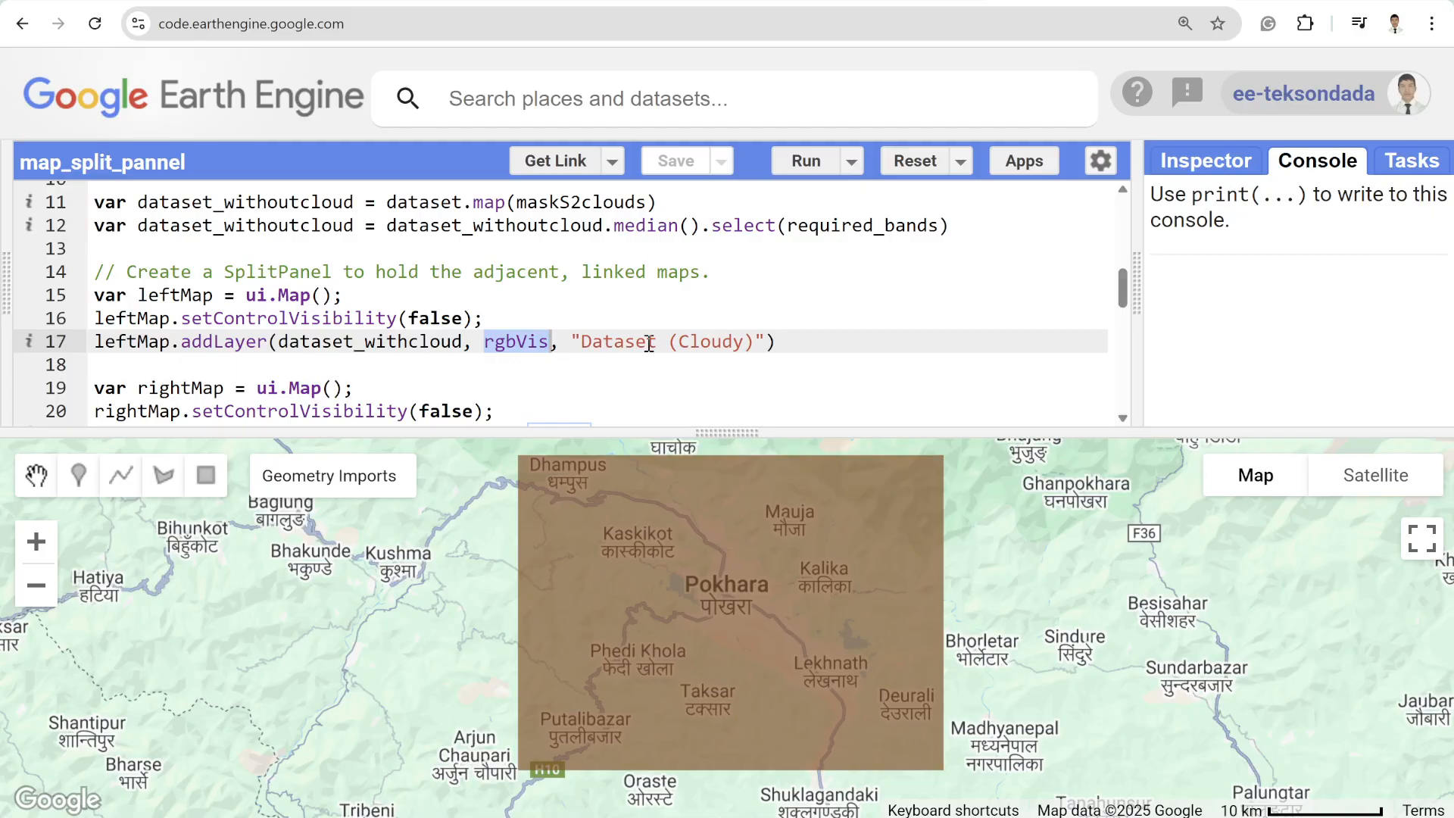
scroll(down, 3)
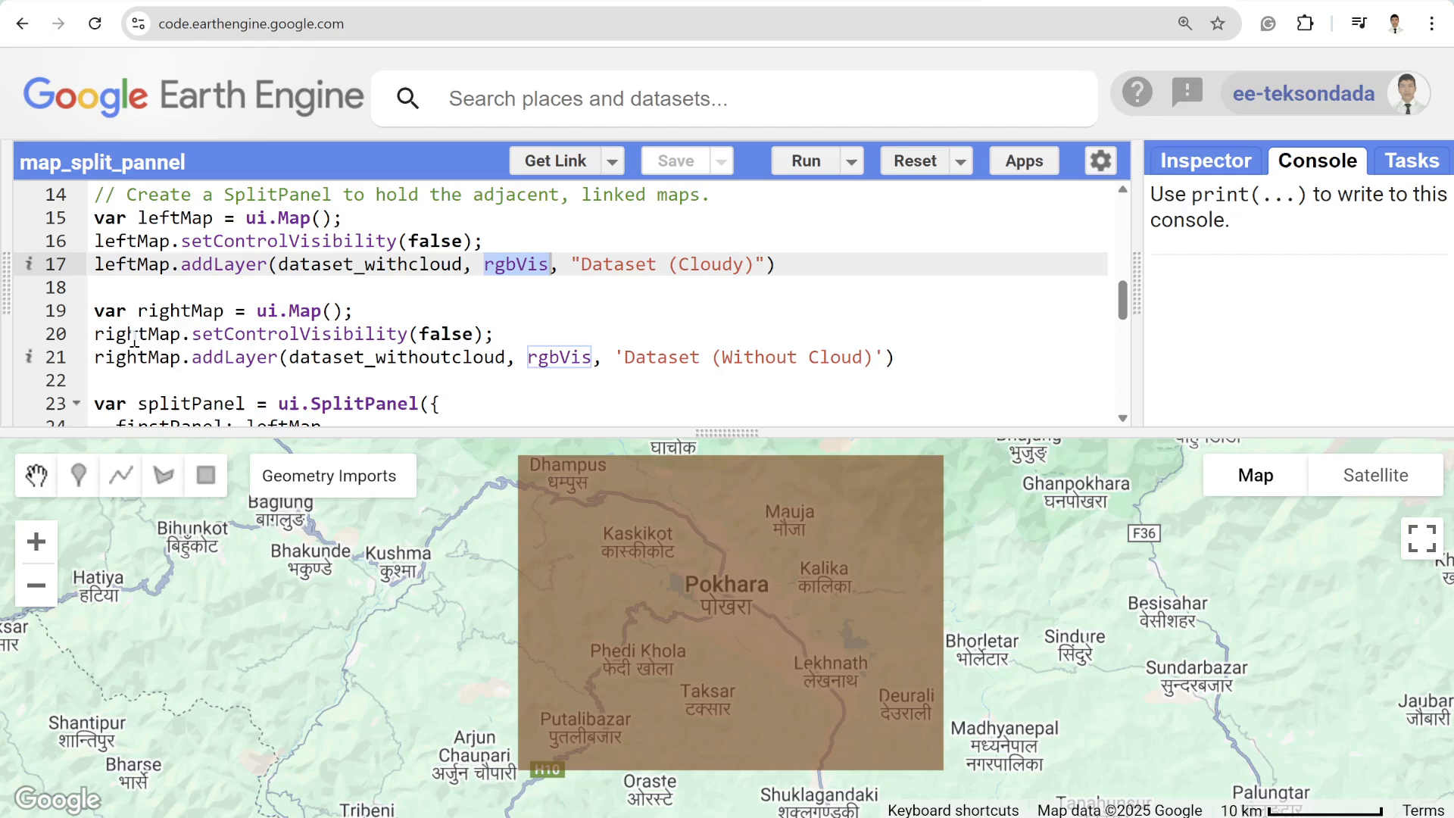
click(499, 334)
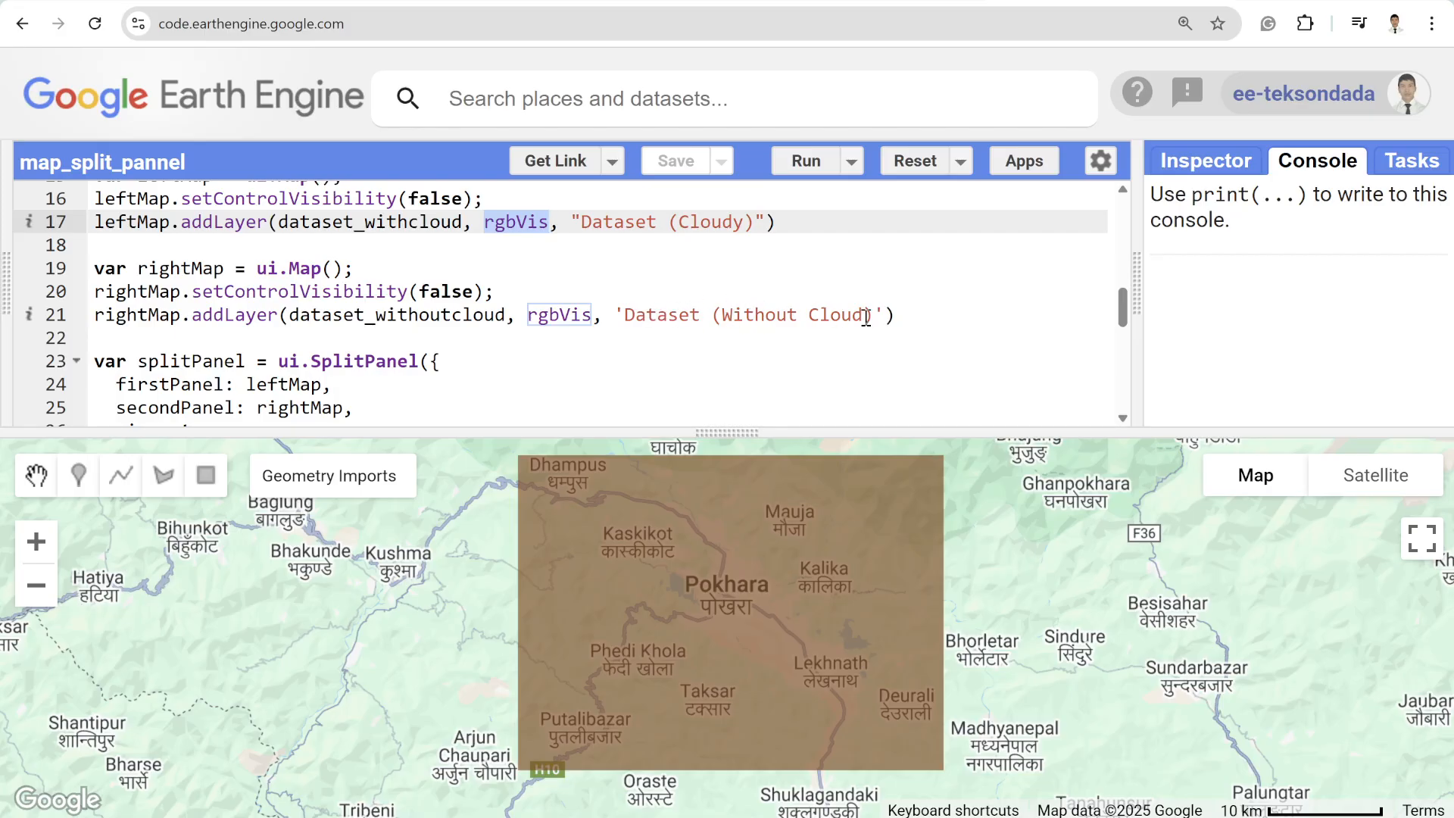
scroll(down, 3)
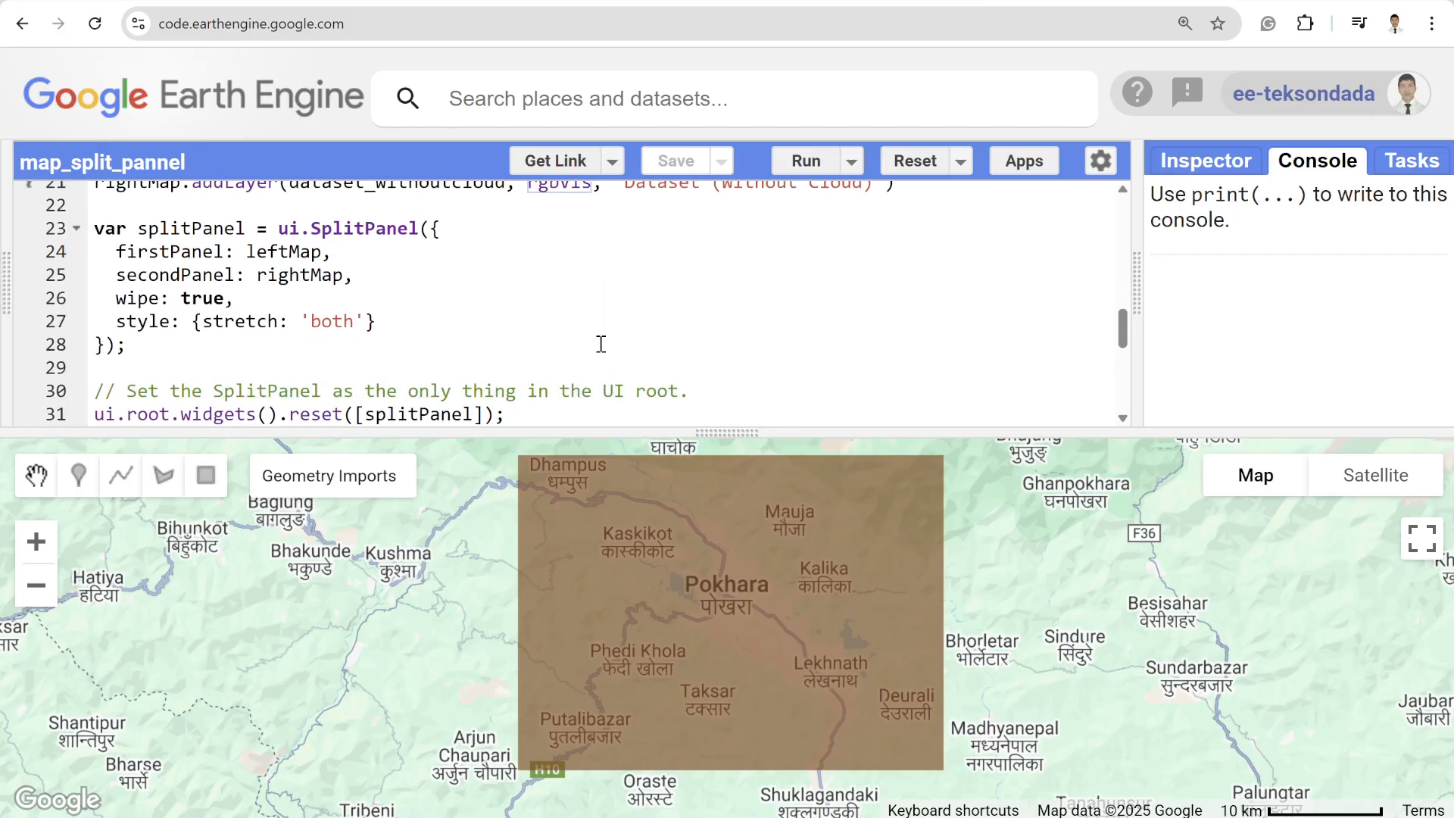
click(127, 251)
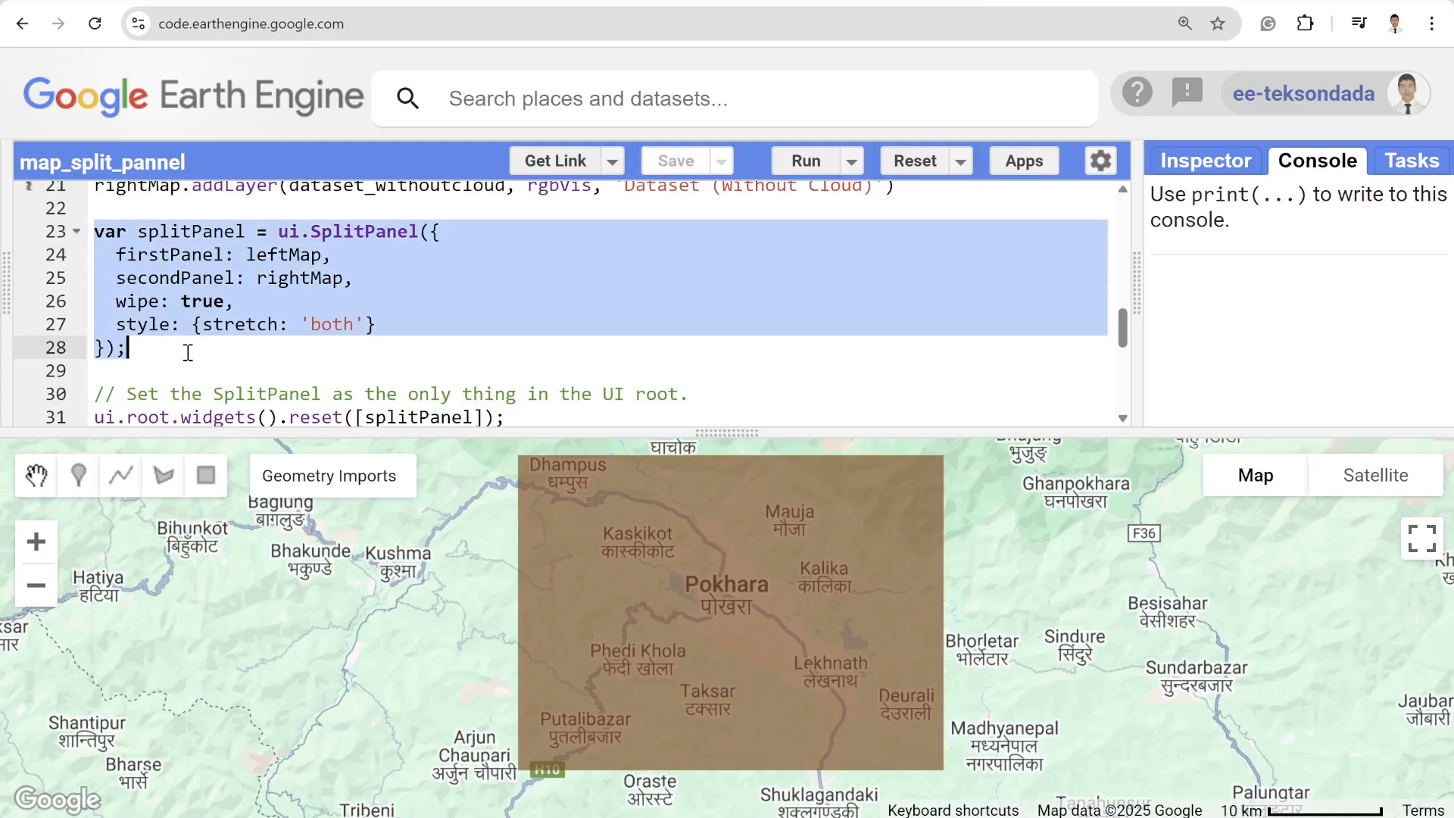
scroll(up, 3)
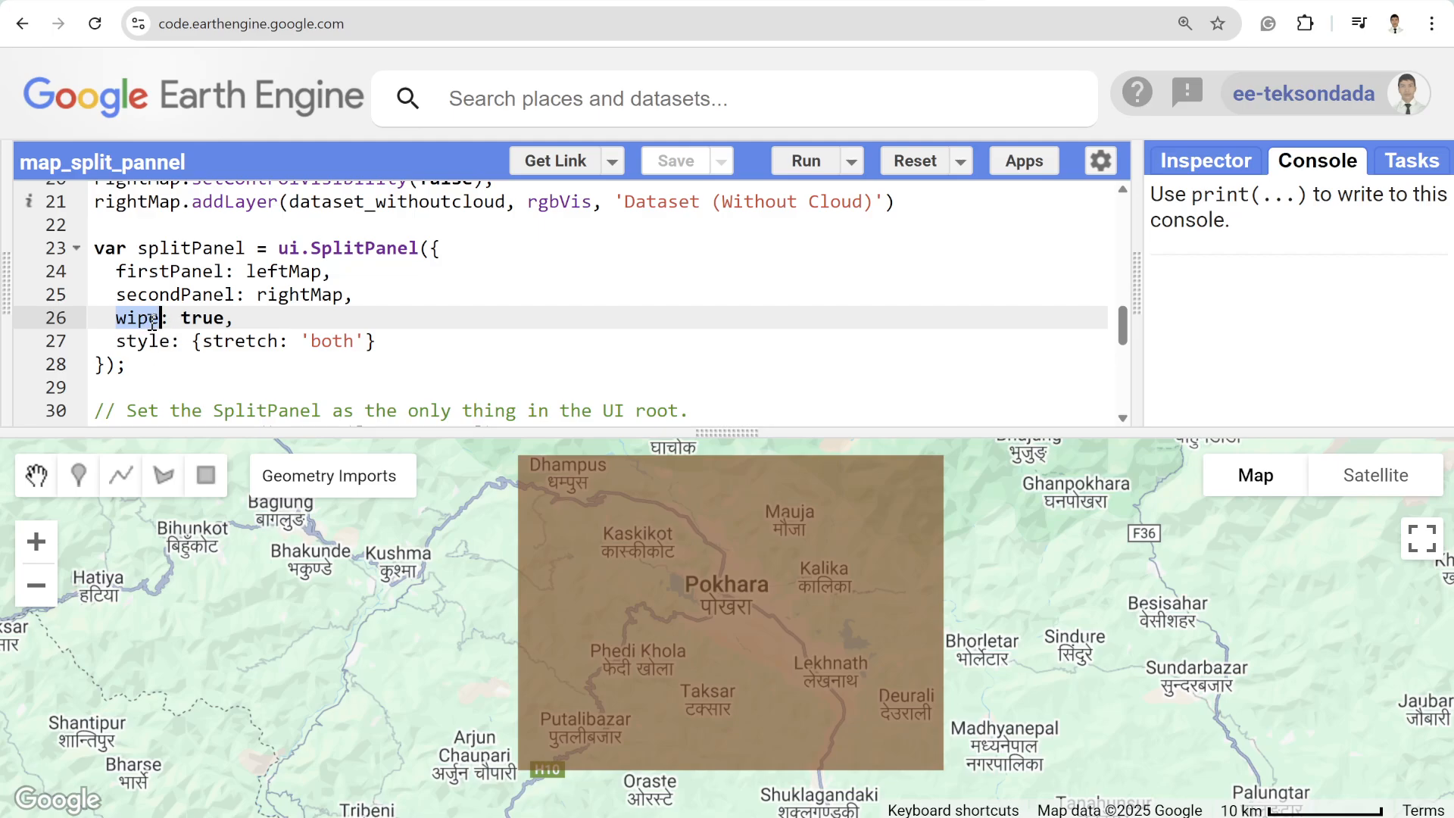
double_click(202, 318)
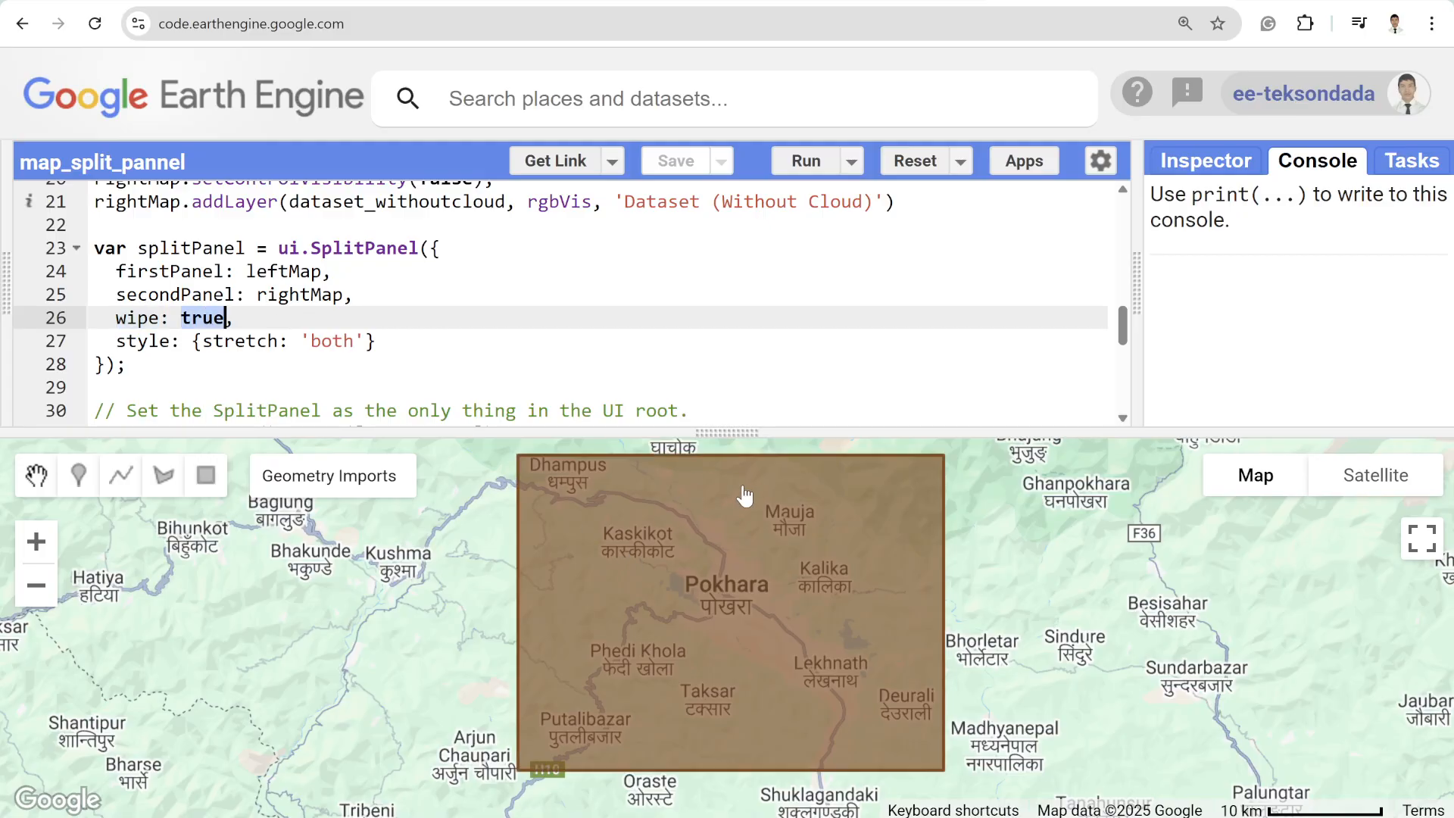
mouse_move(824, 495)
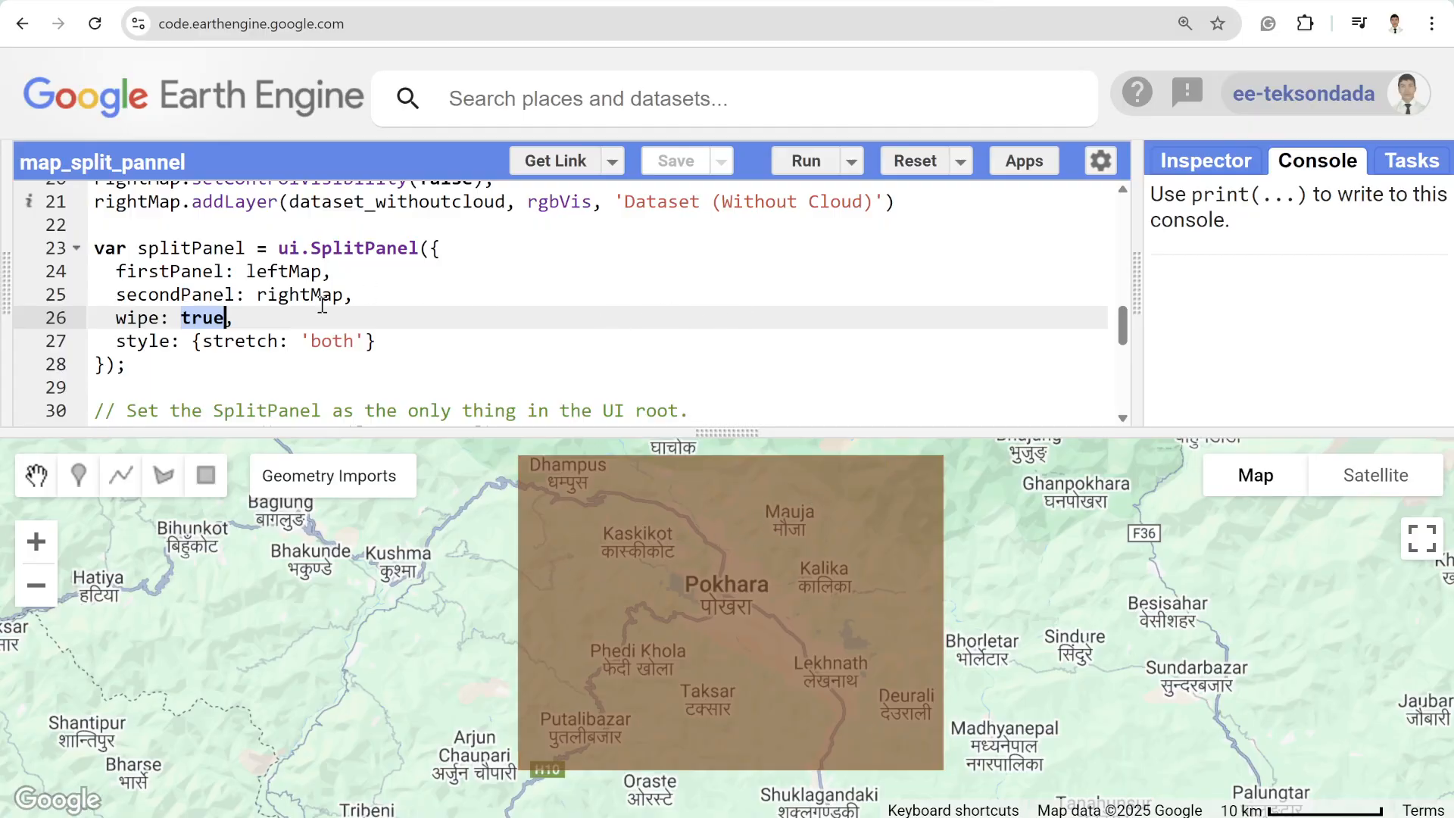
scroll(down, 3)
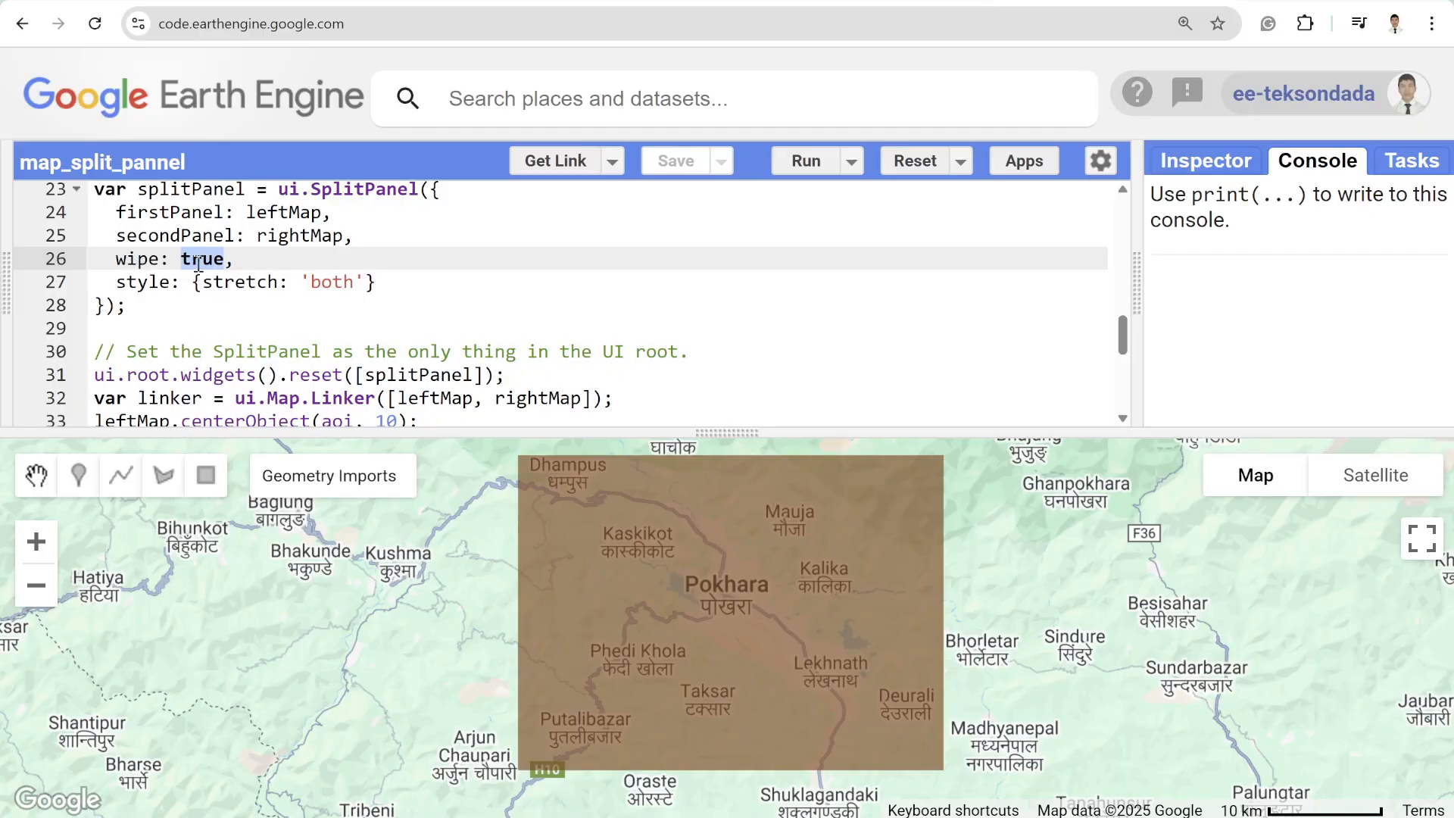
scroll(down, 3)
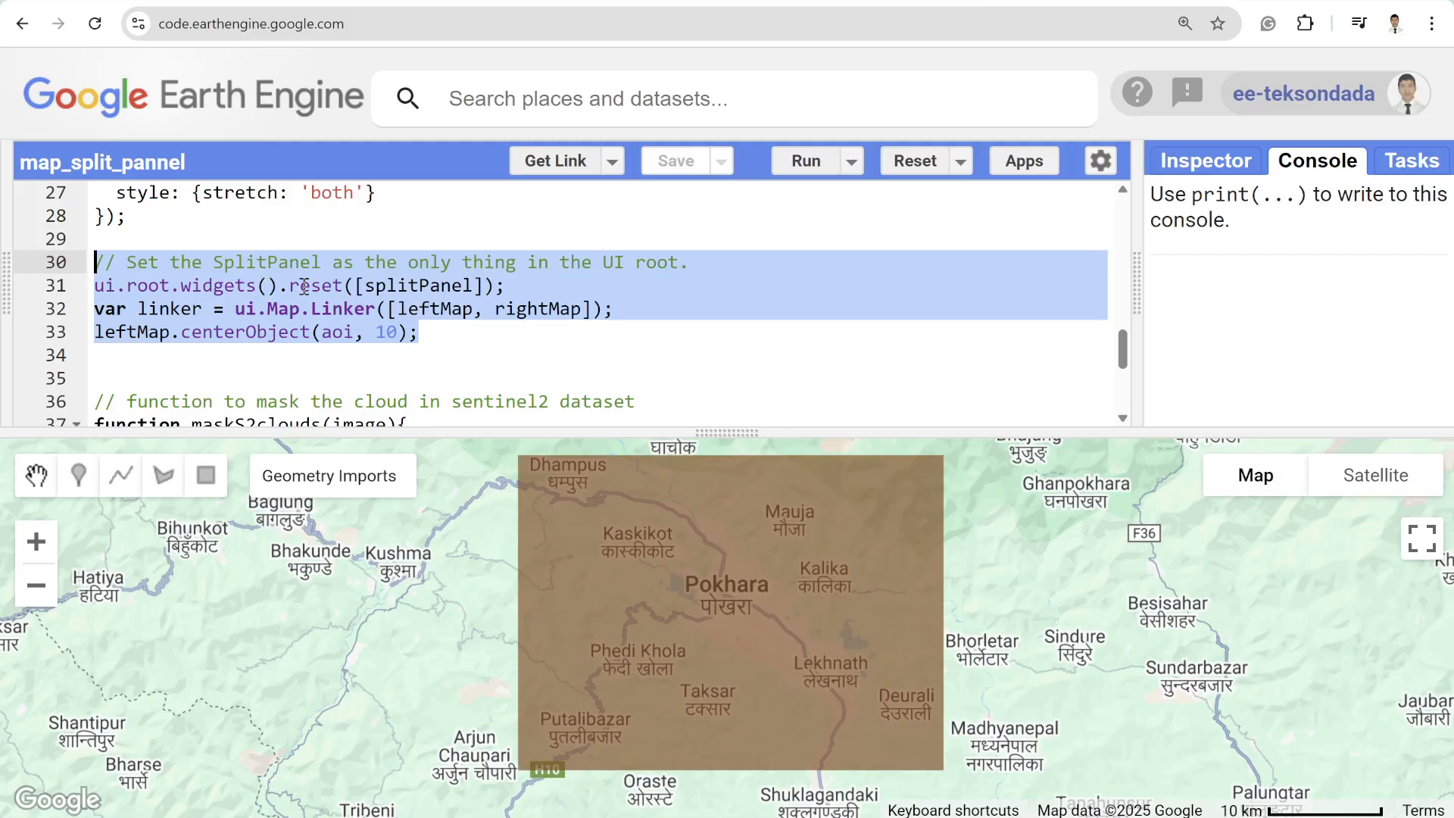
scroll(up, 3)
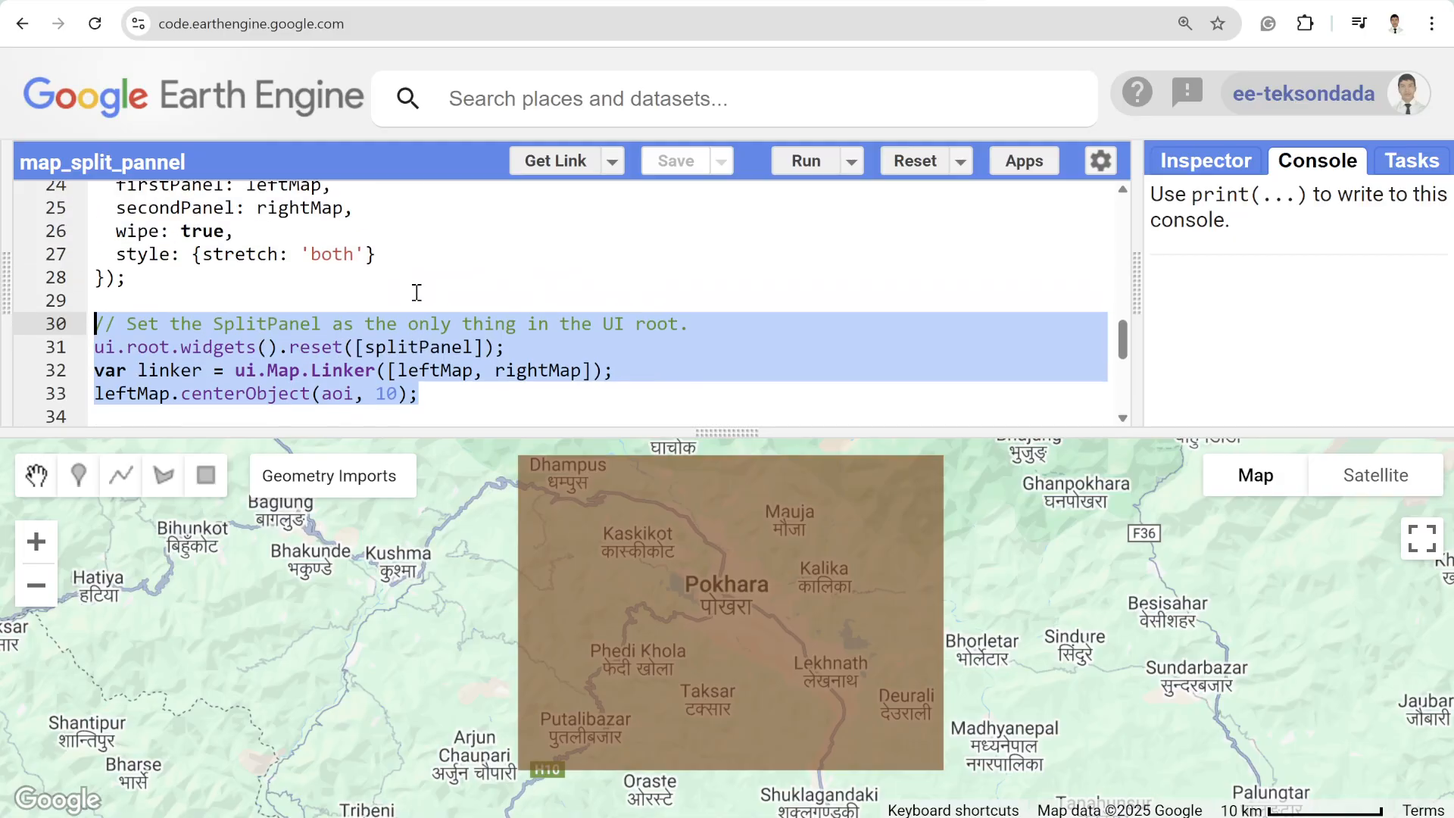
scroll(up, 3)
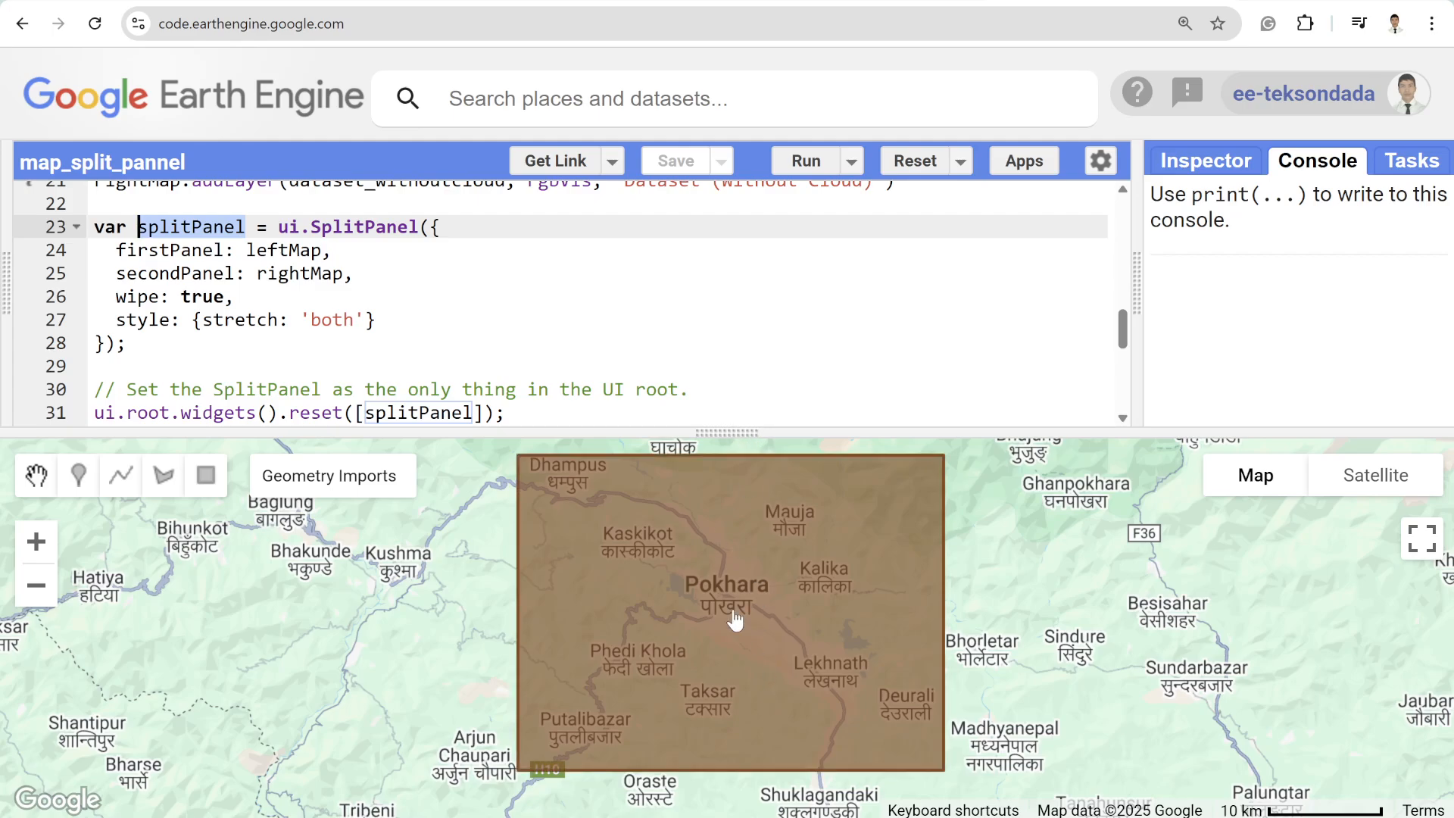
scroll(down, 3)
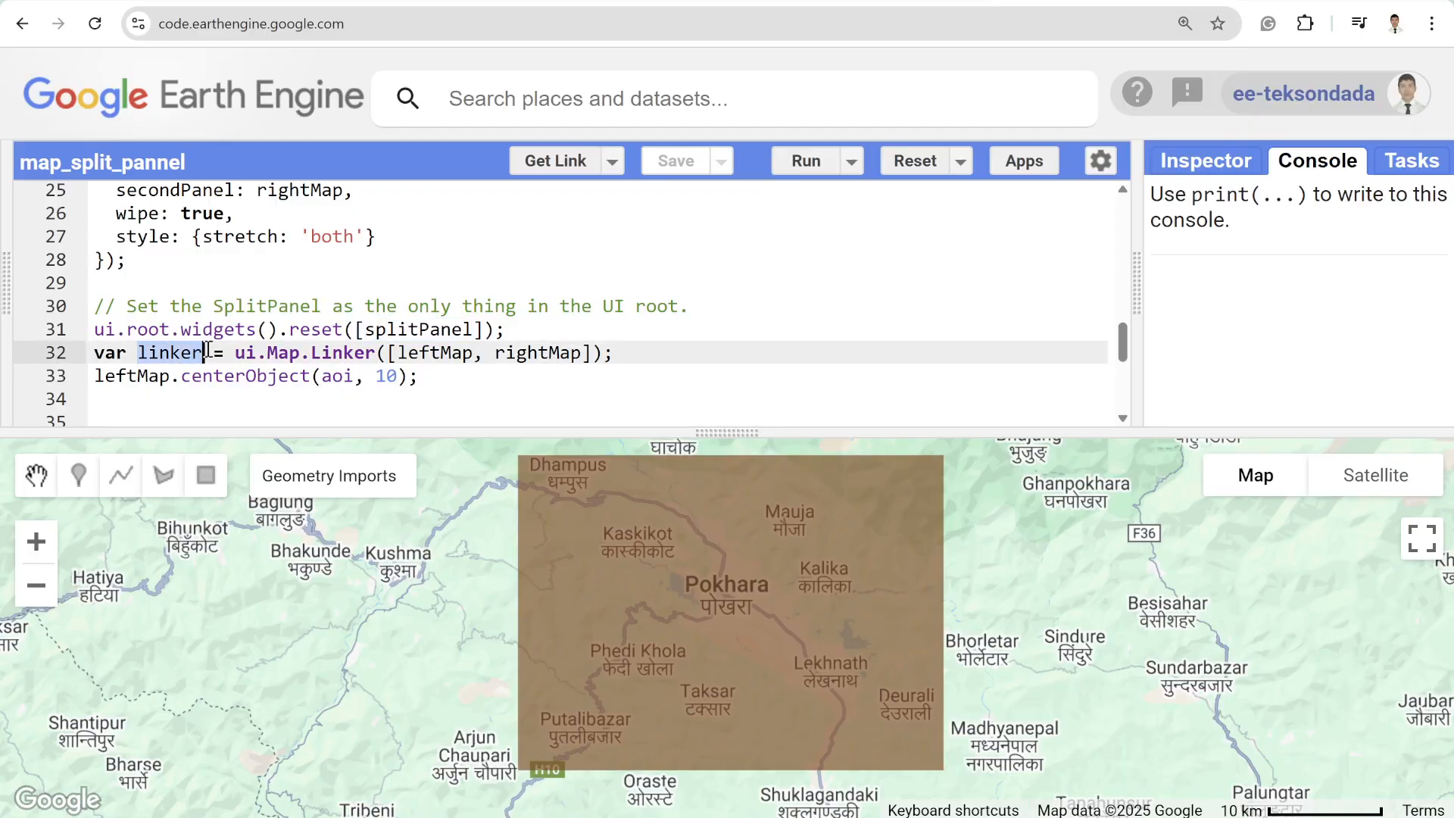
mouse_move(1044, 526)
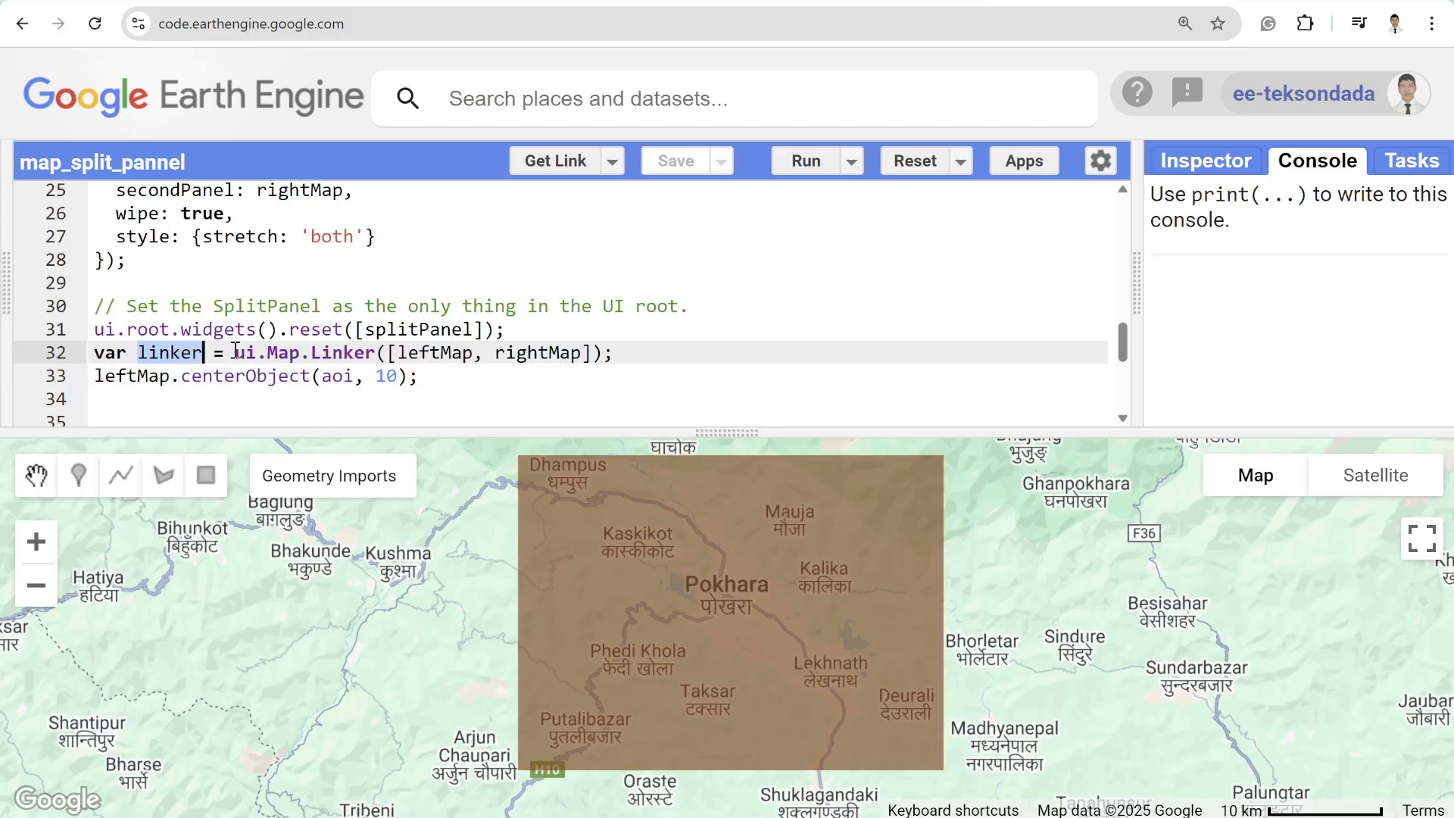
mouse_move(626, 360)
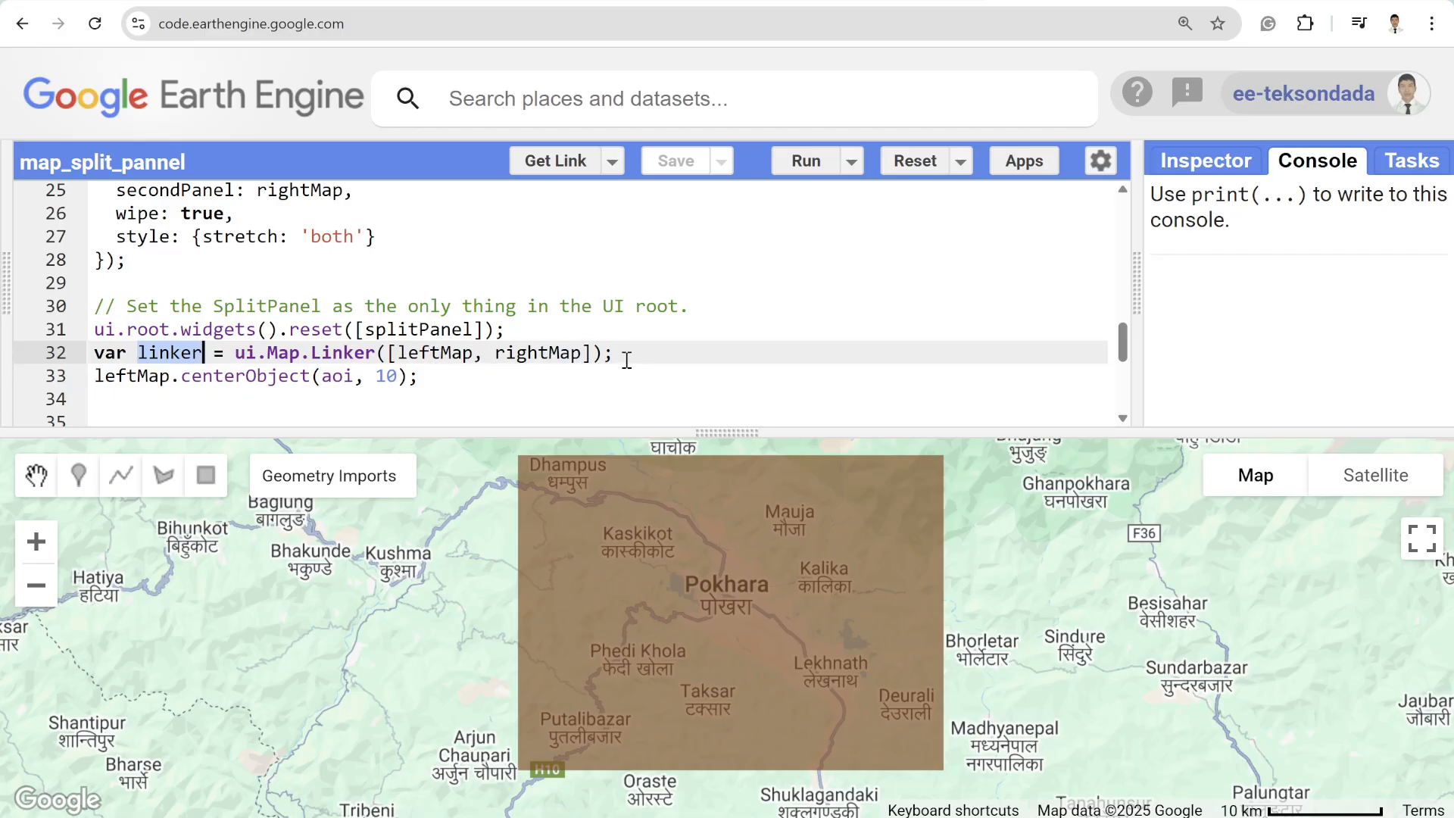
mouse_move(332, 394)
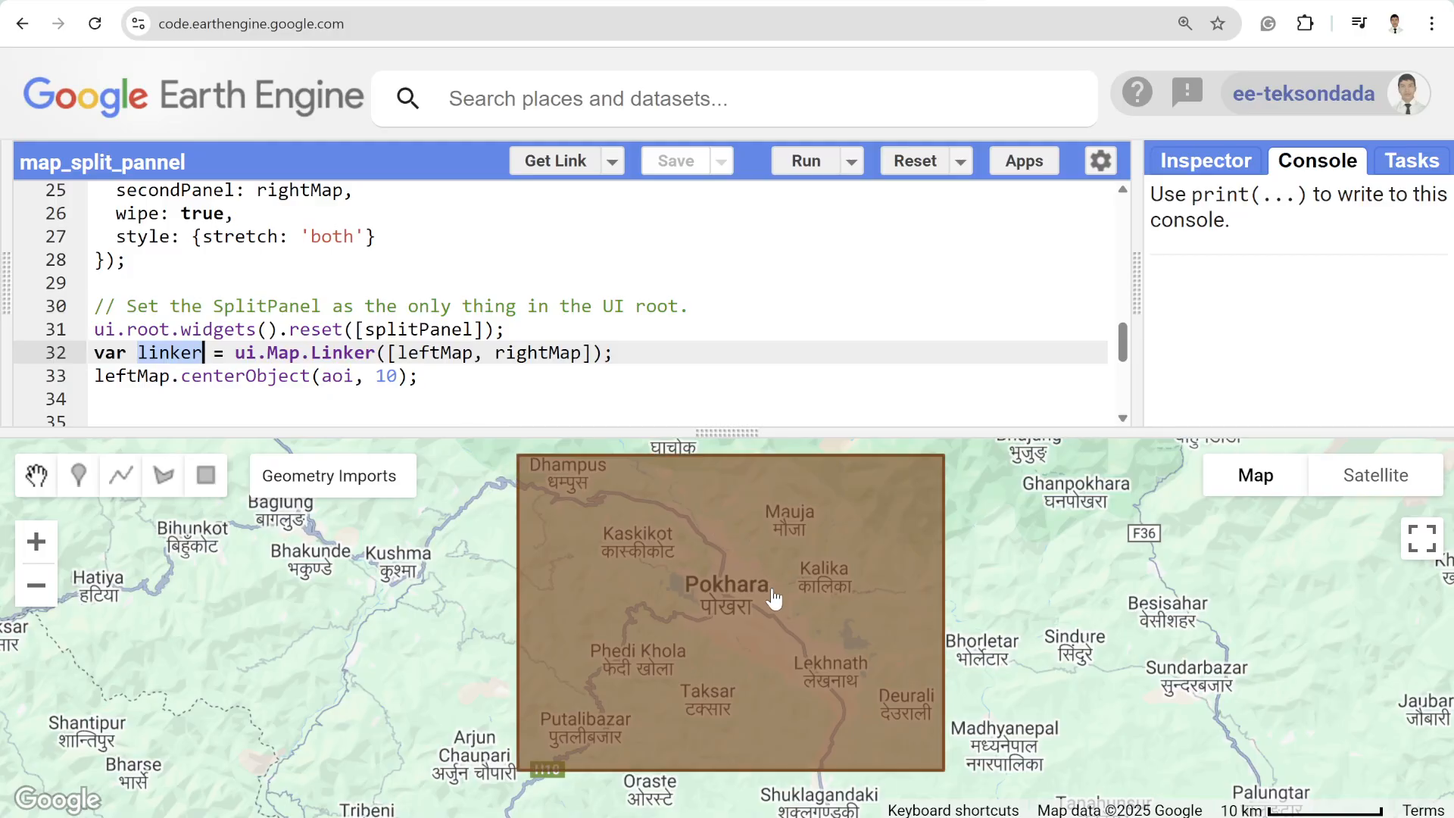
mouse_move(818, 651)
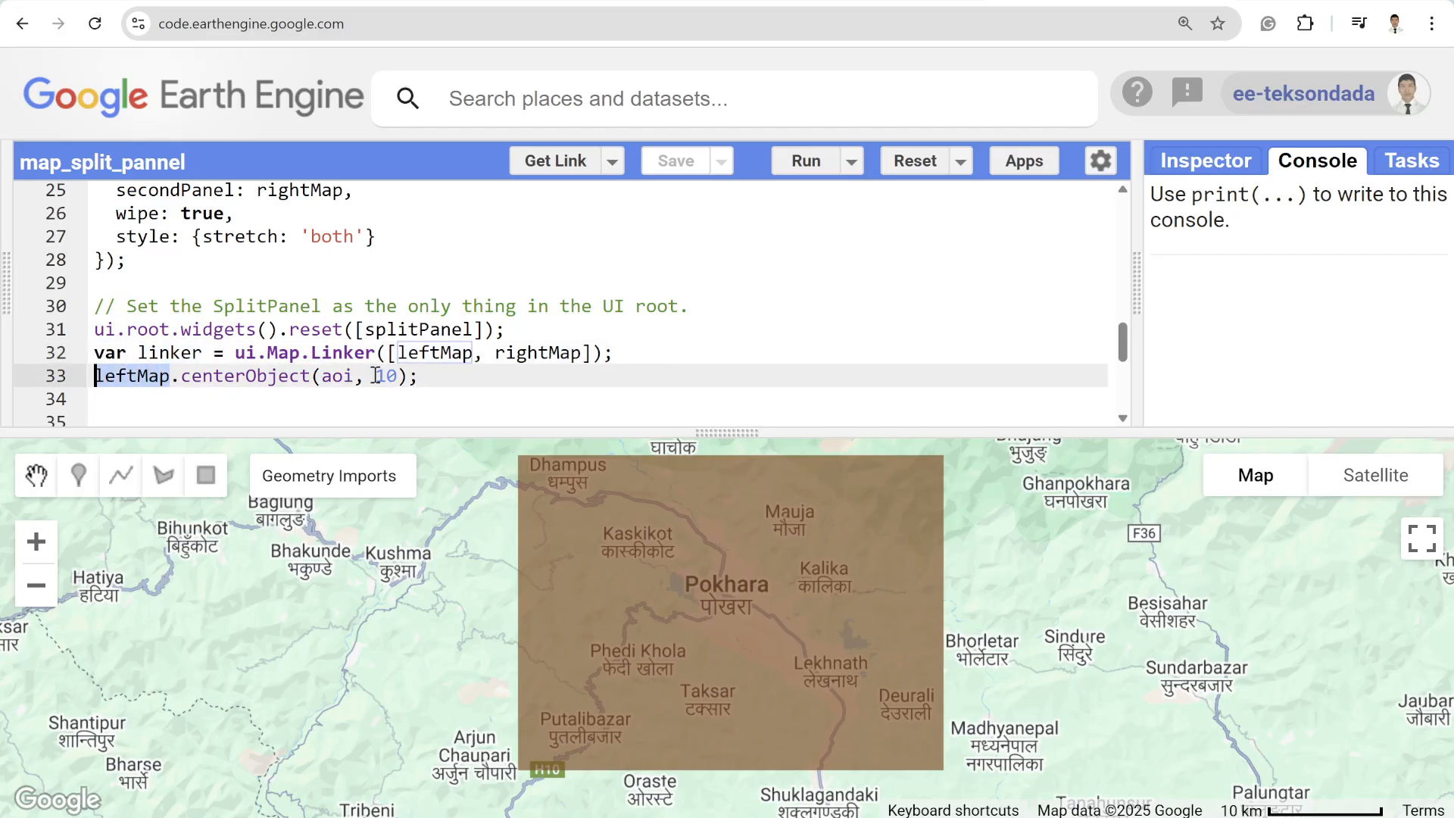
click(453, 377)
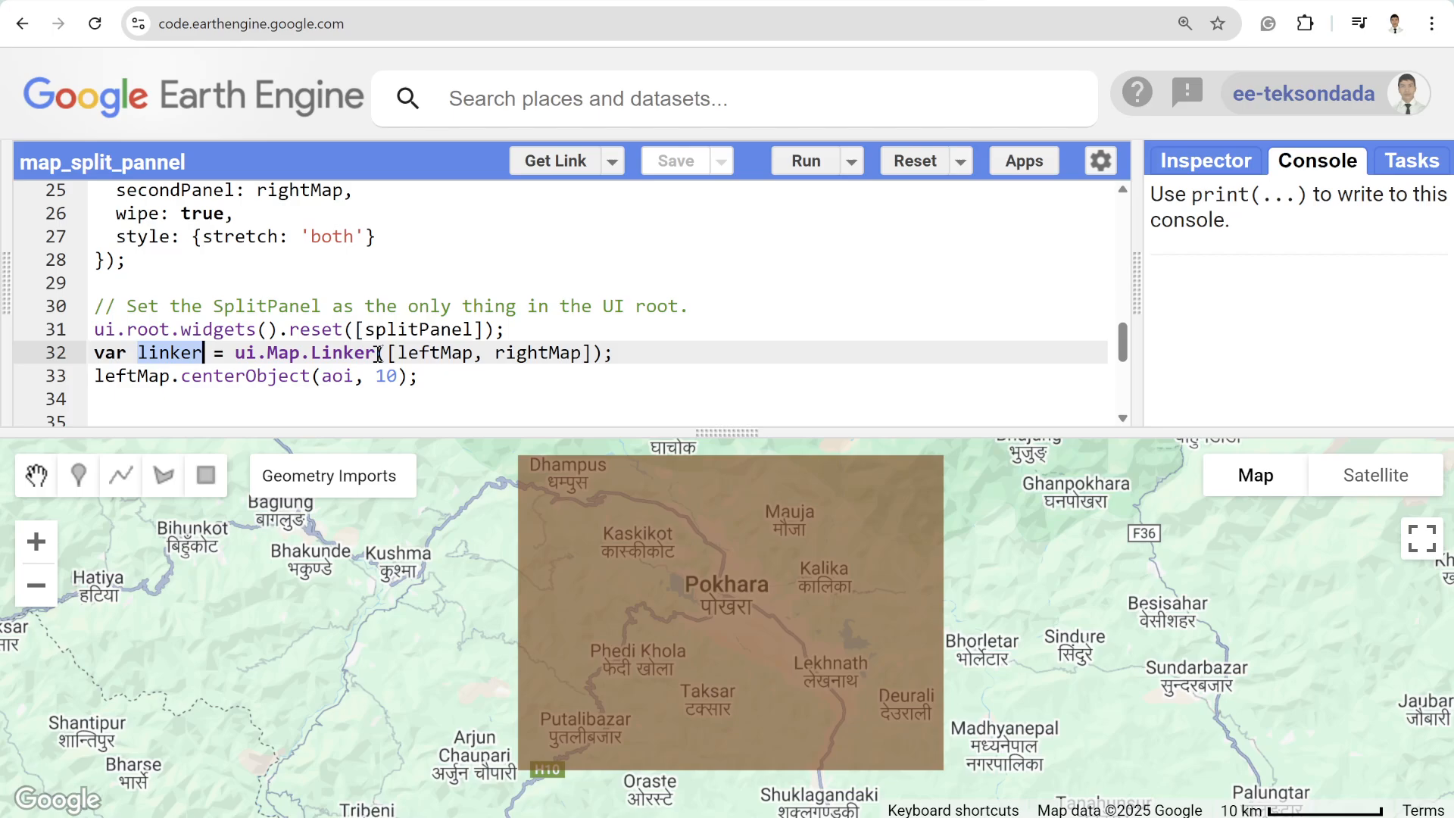
scroll(down, 3)
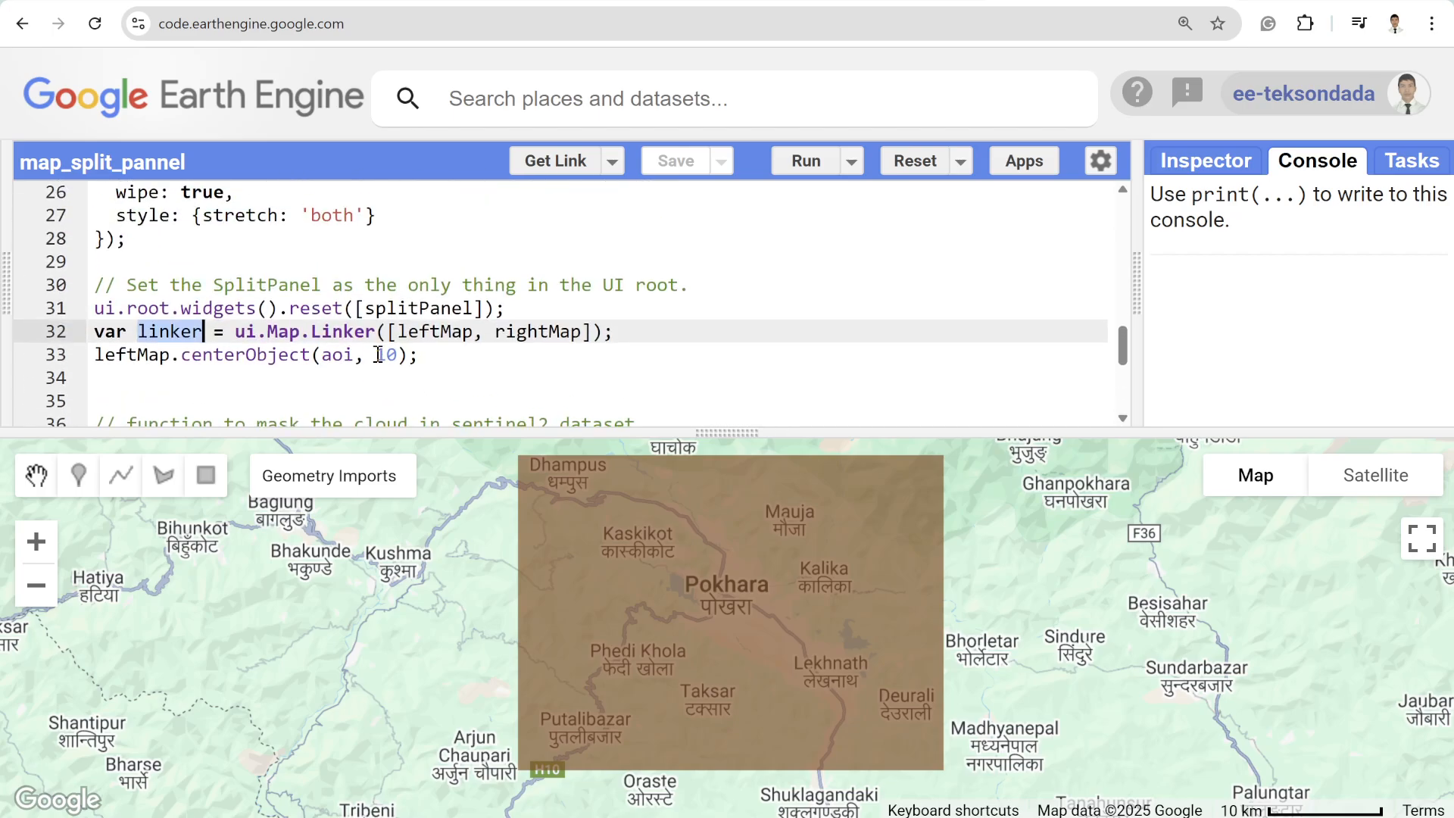
Step: Run the script to load the cloudy versus cloud-masked swipe comparison over Pokhara
click(805, 161)
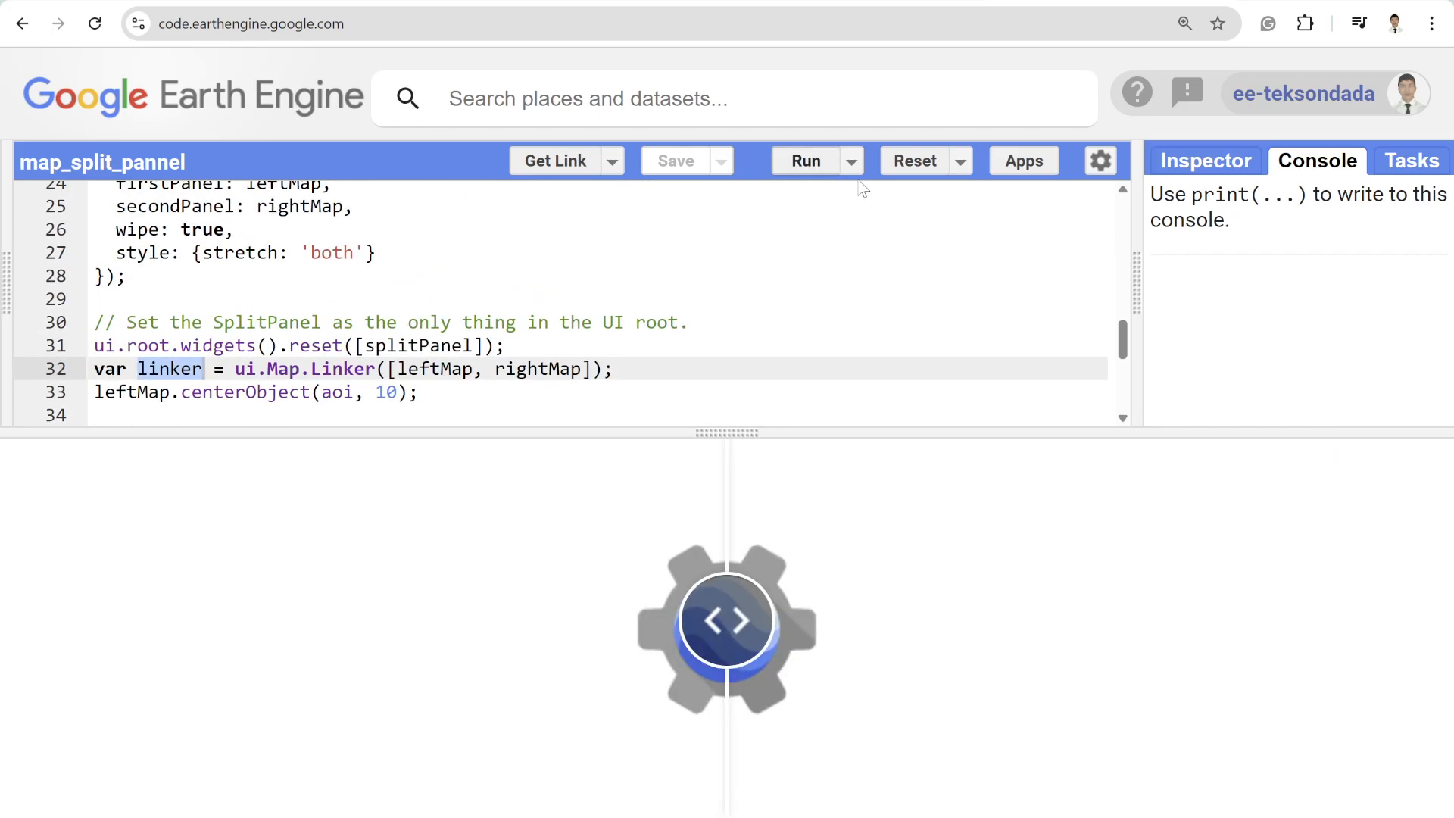
click(805, 161)
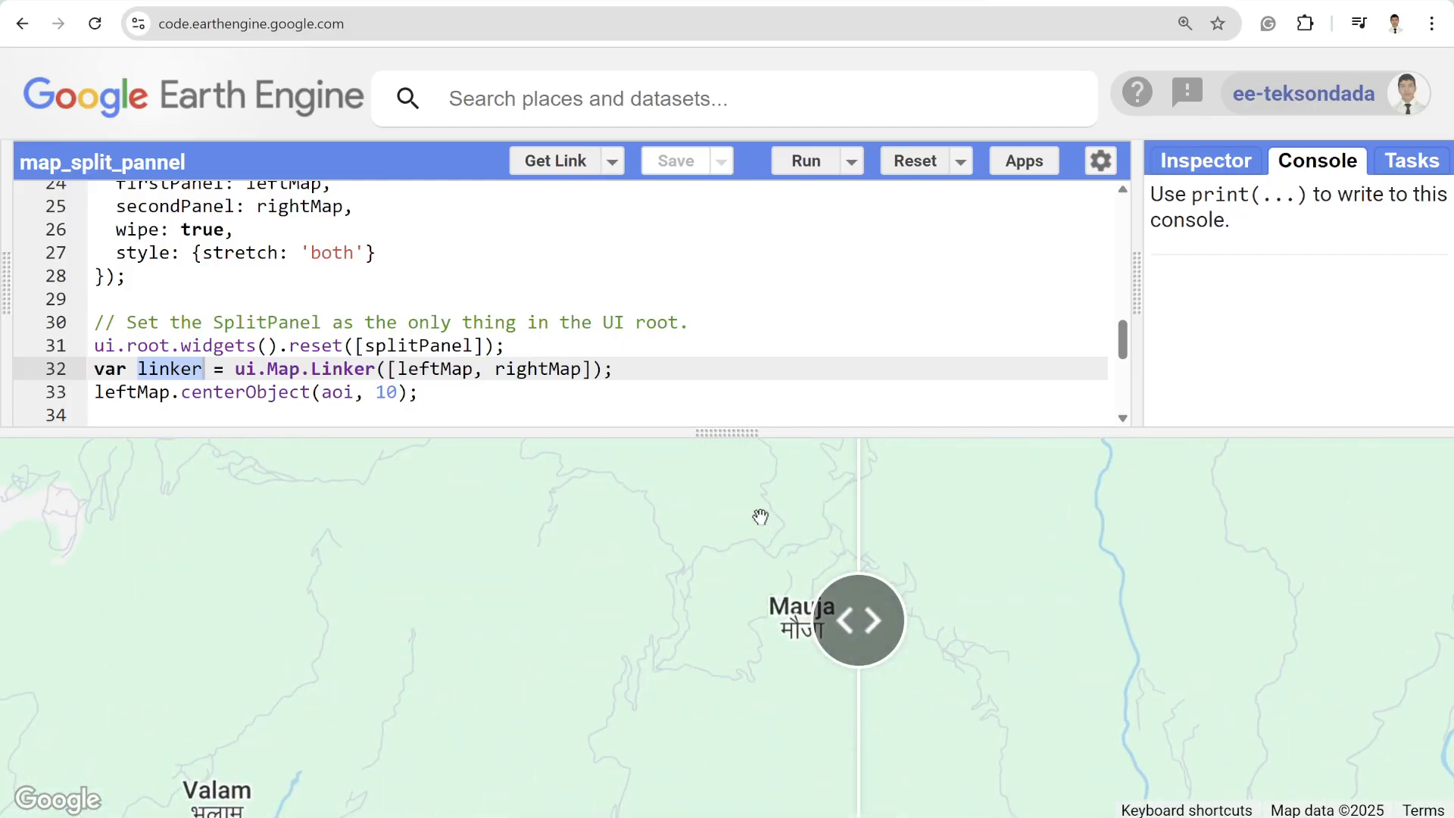
scroll(down, 3)
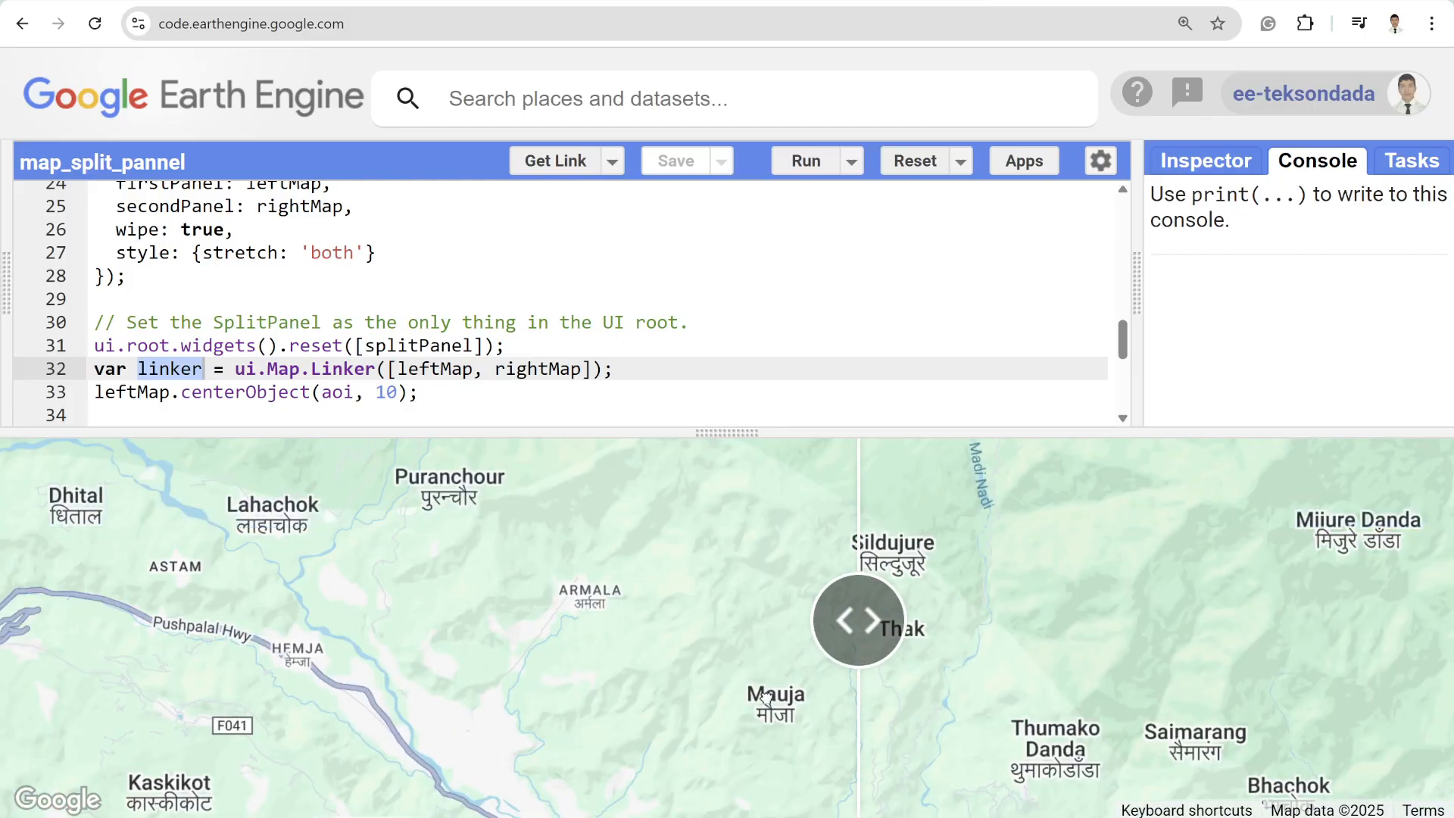
click(805, 161)
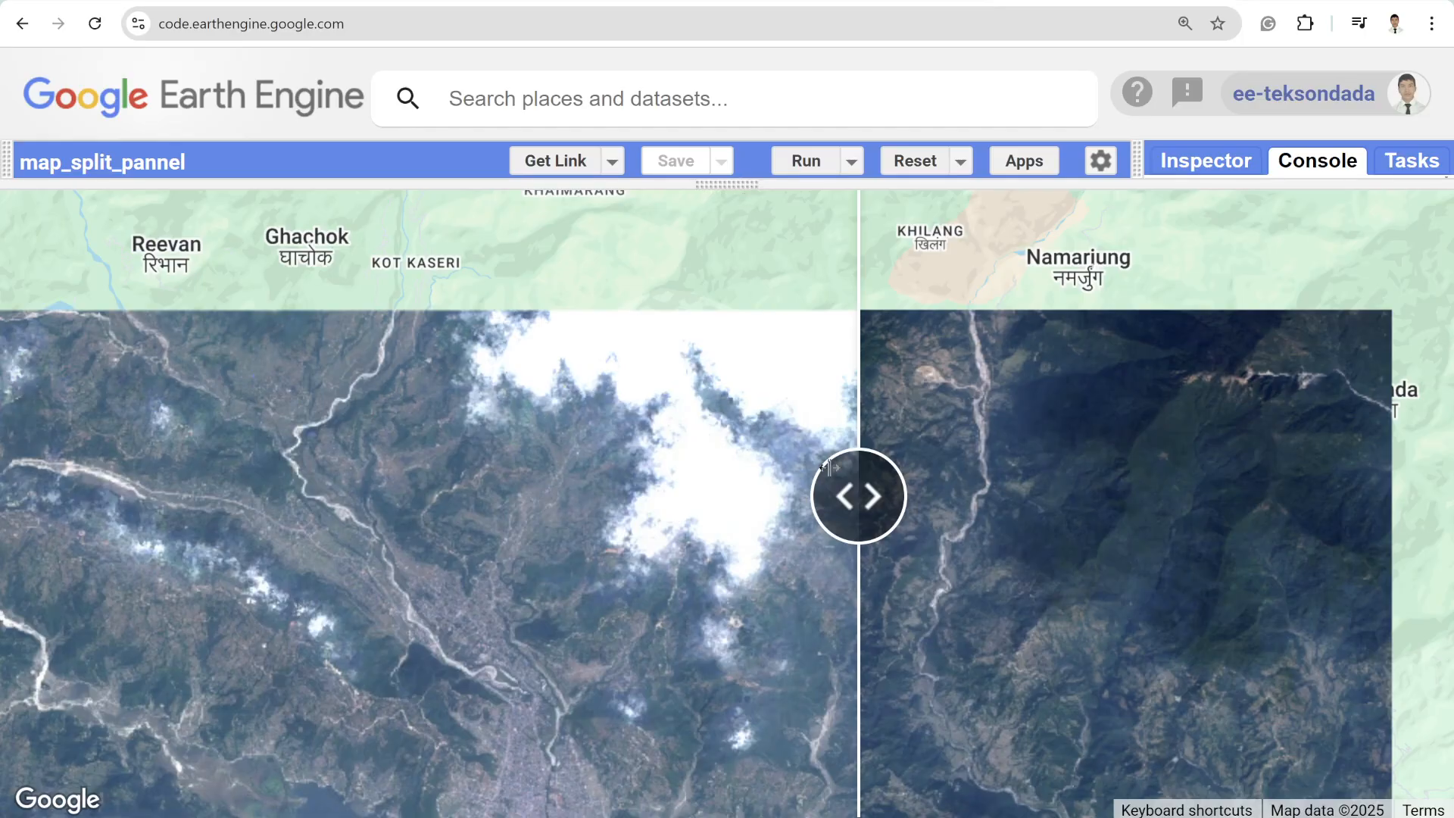
mouse_move(693, 637)
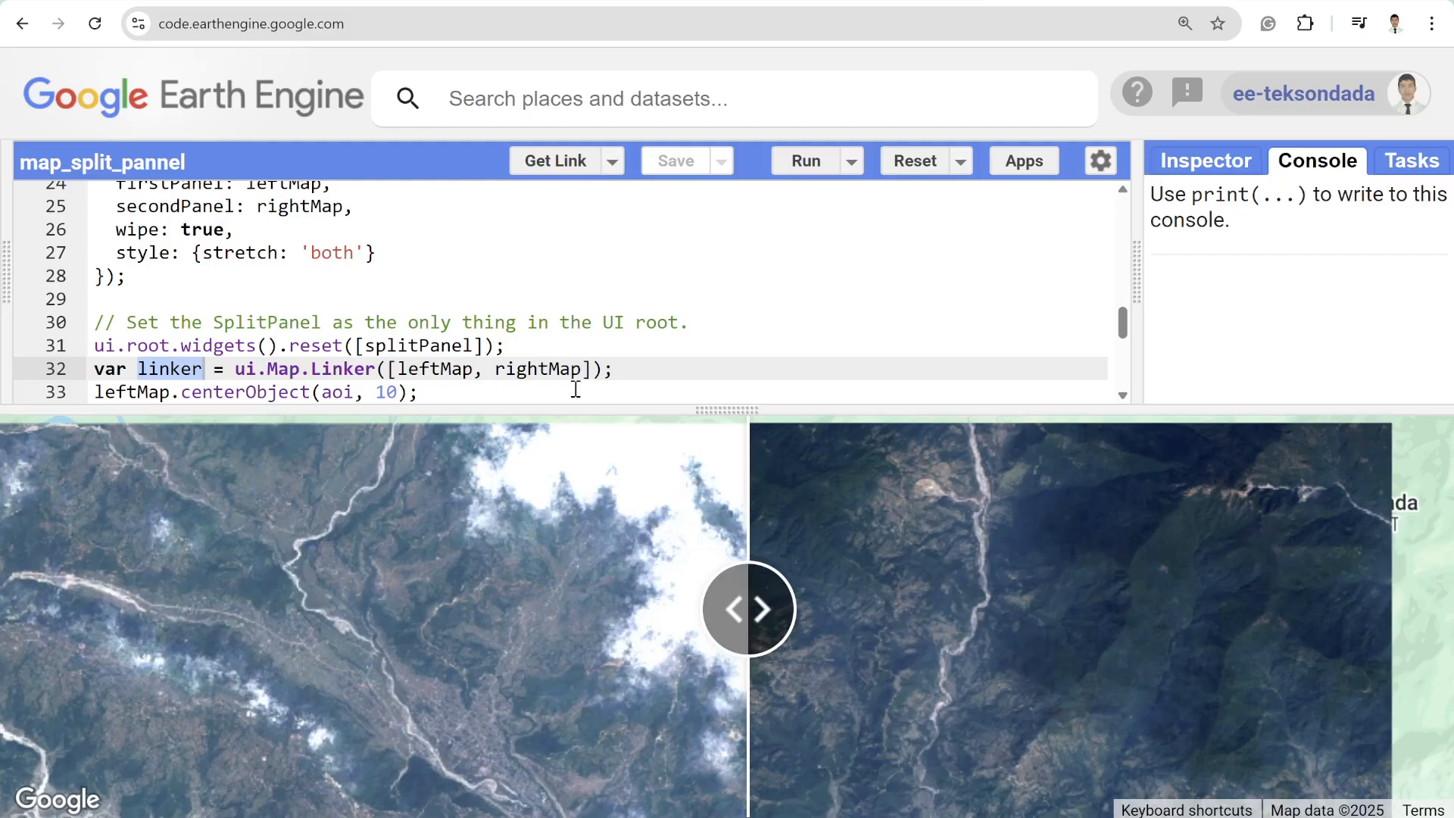
mouse_move(255, 632)
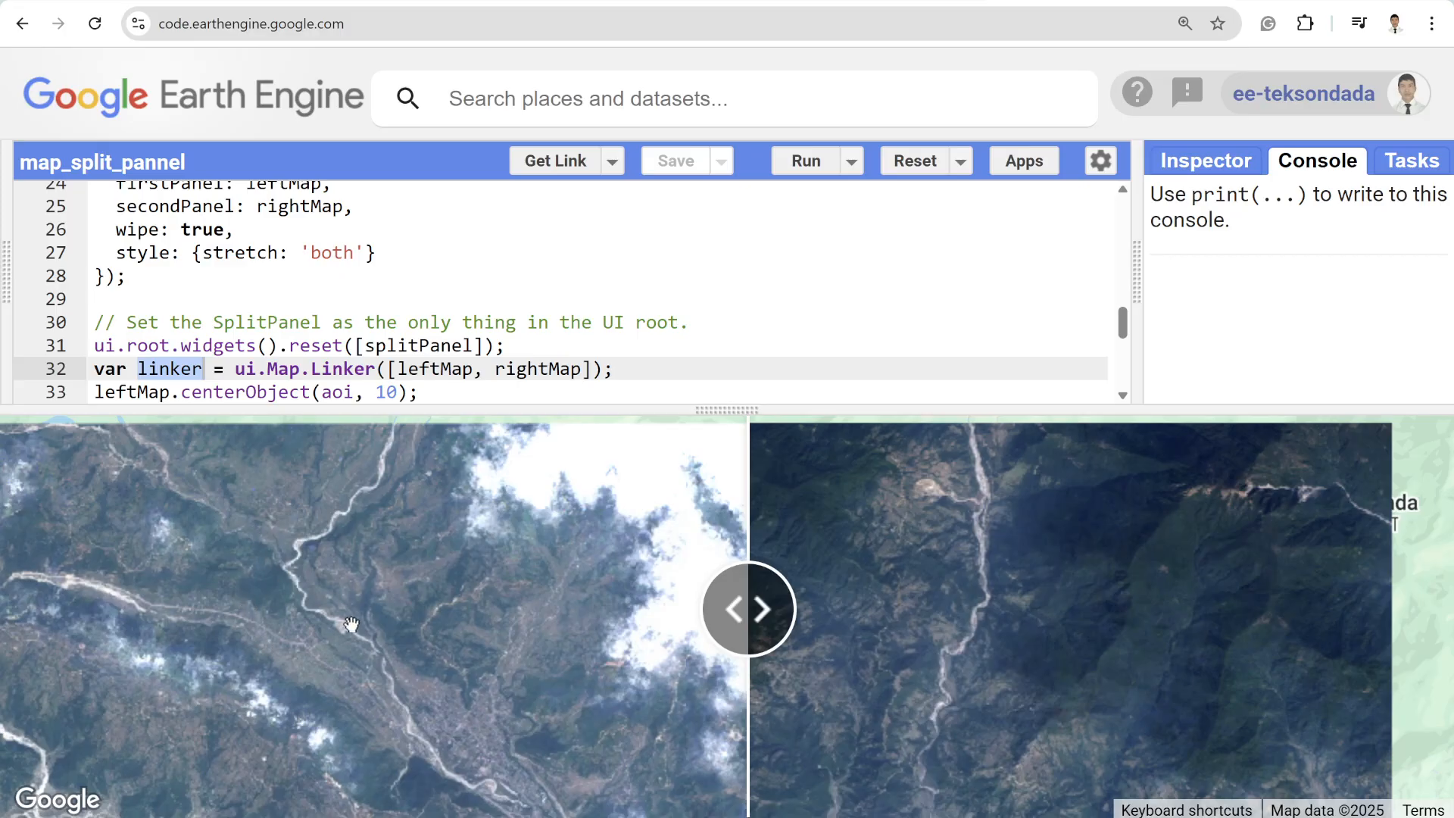
mouse_move(809, 591)
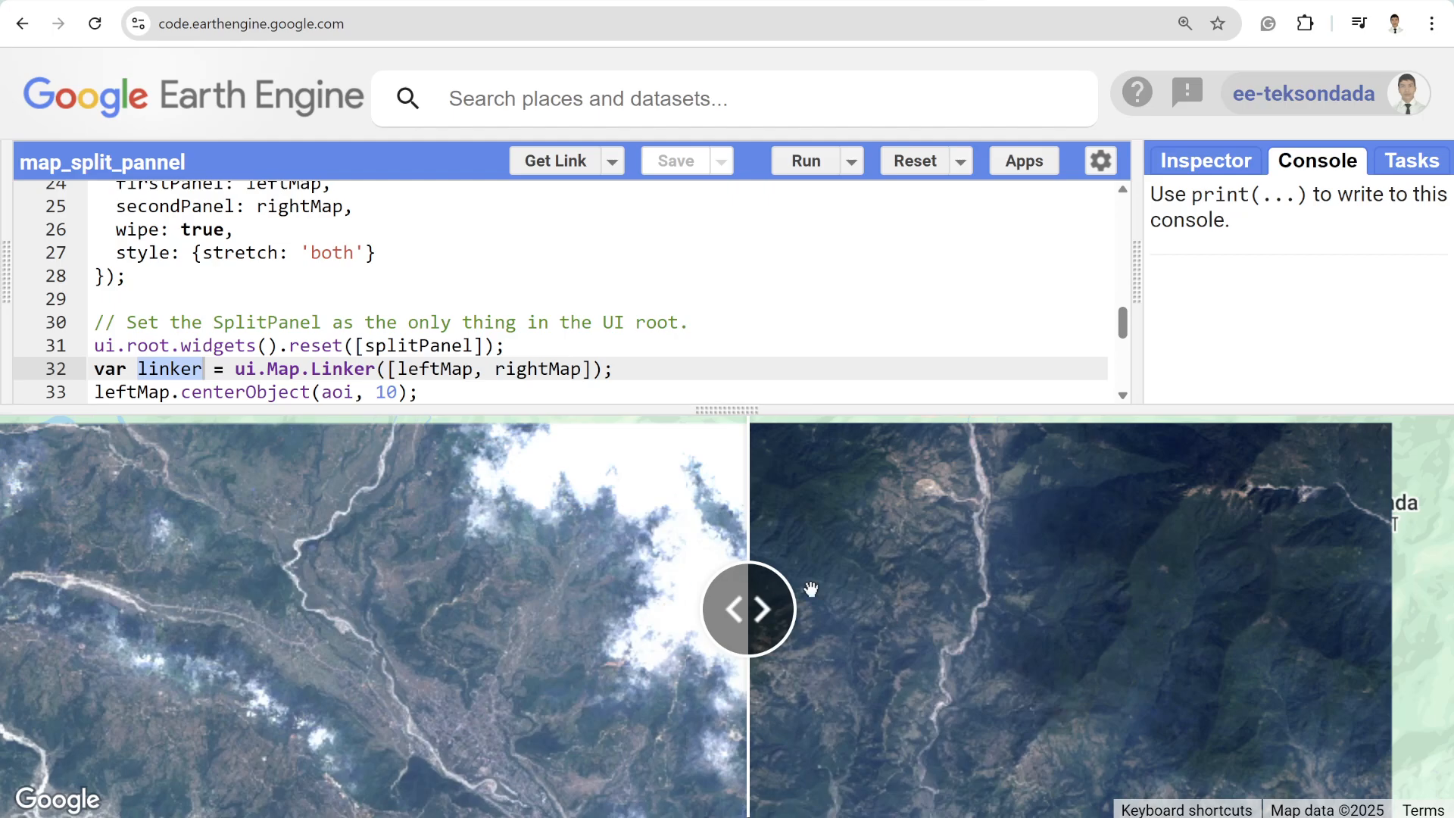
mouse_move(950, 575)
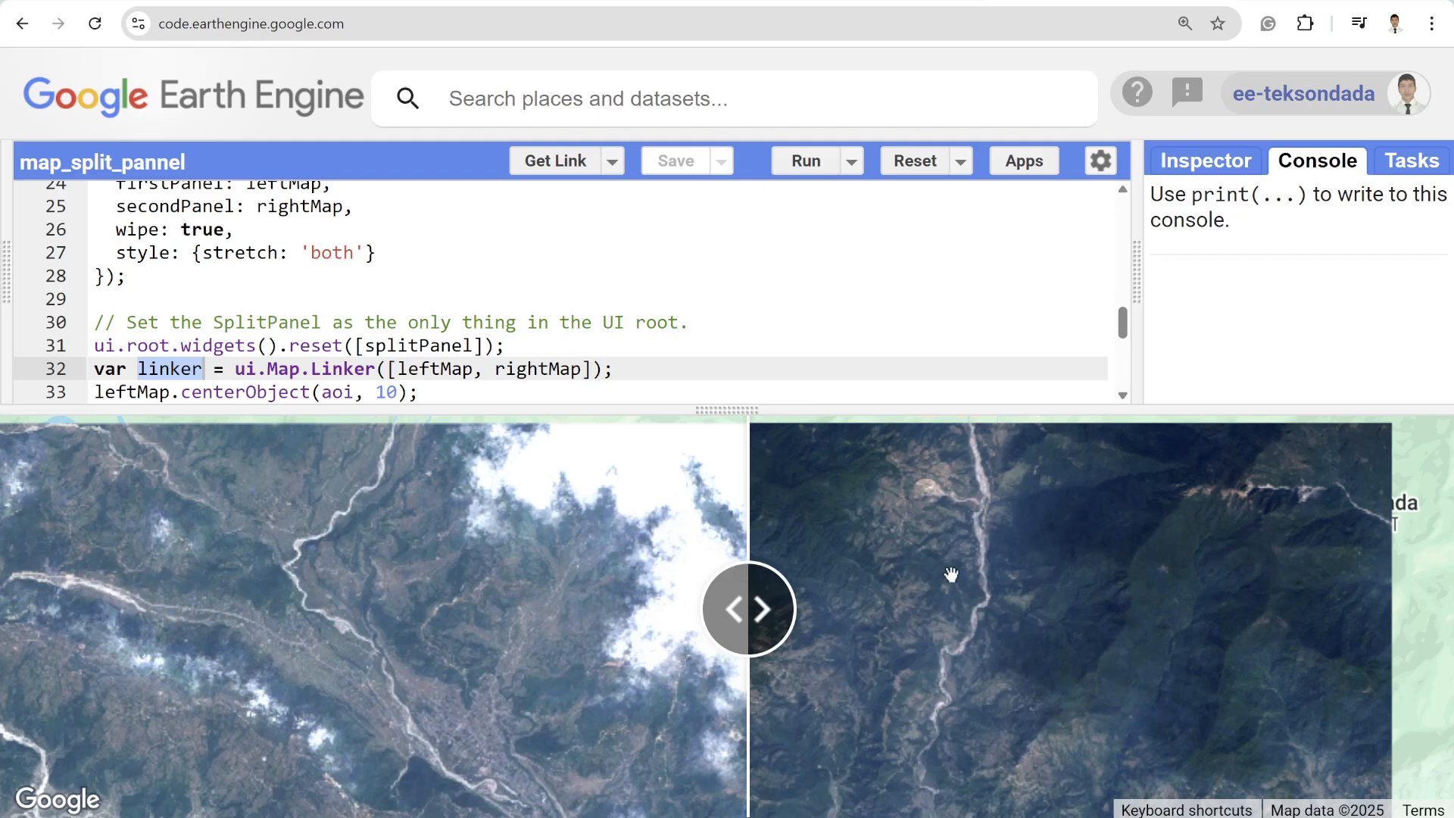
mouse_move(550, 306)
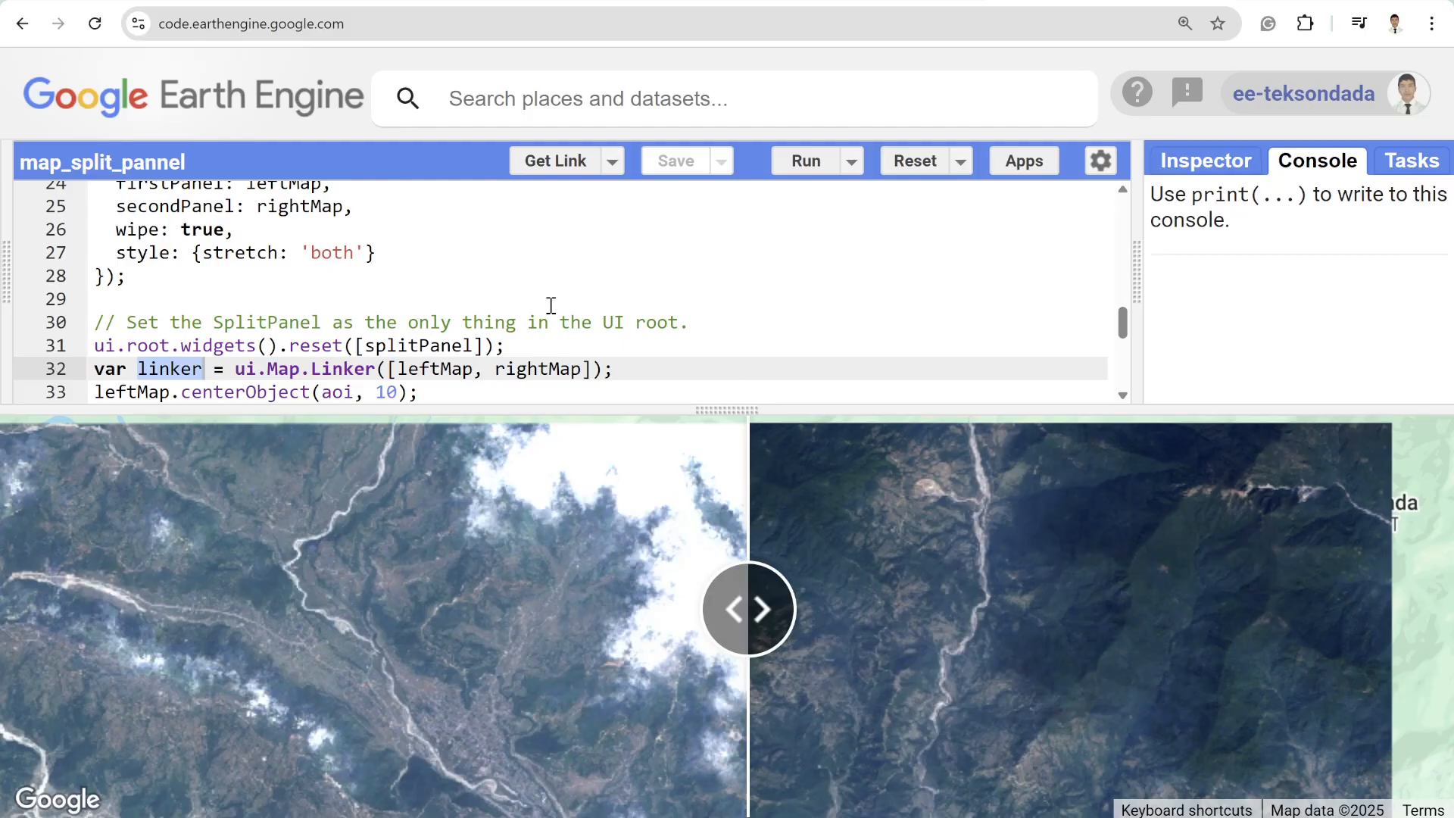
Step: Change the wipe option on line 26 to false and rerun the script
scroll(up, 3)
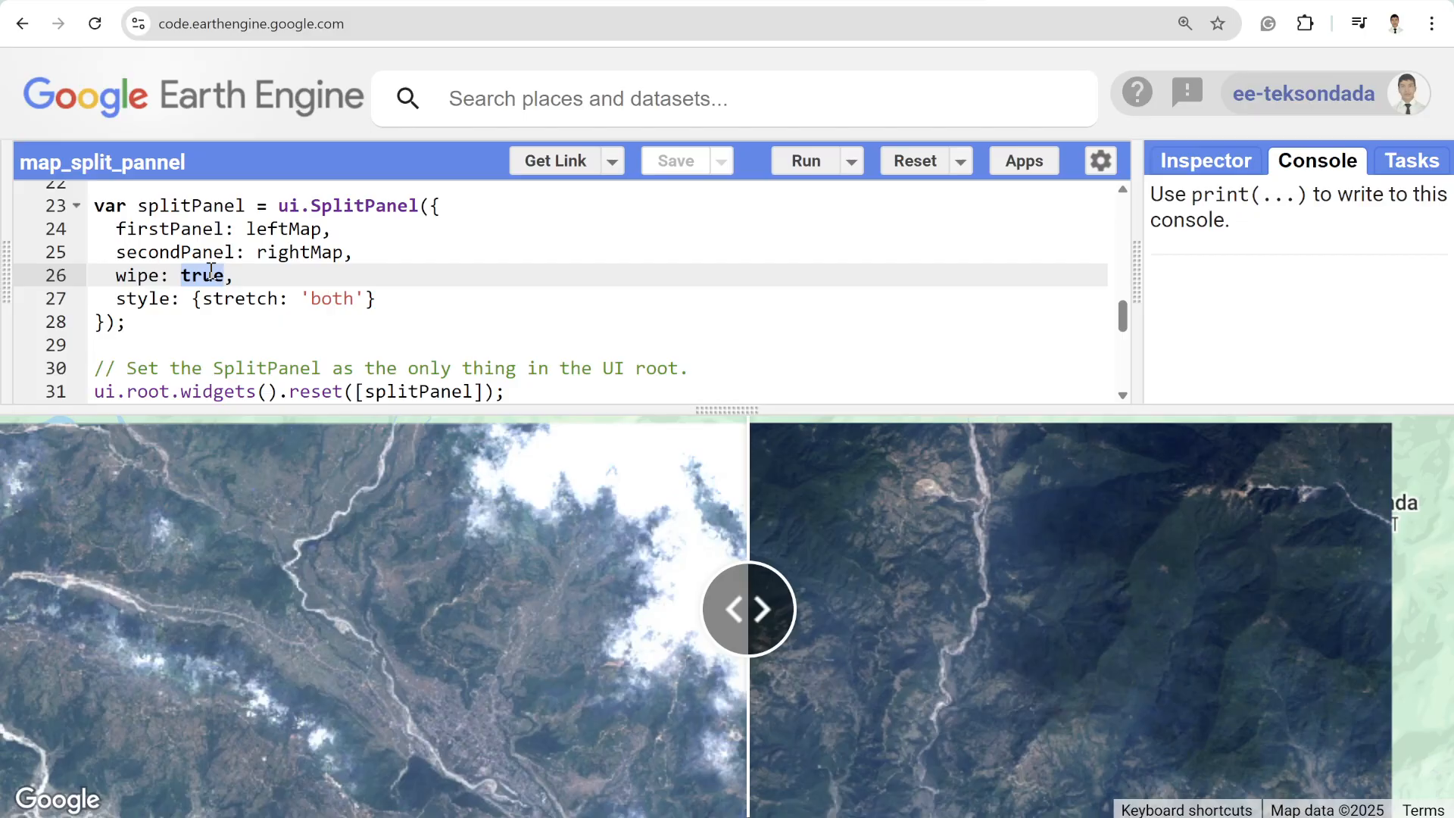
text(false)
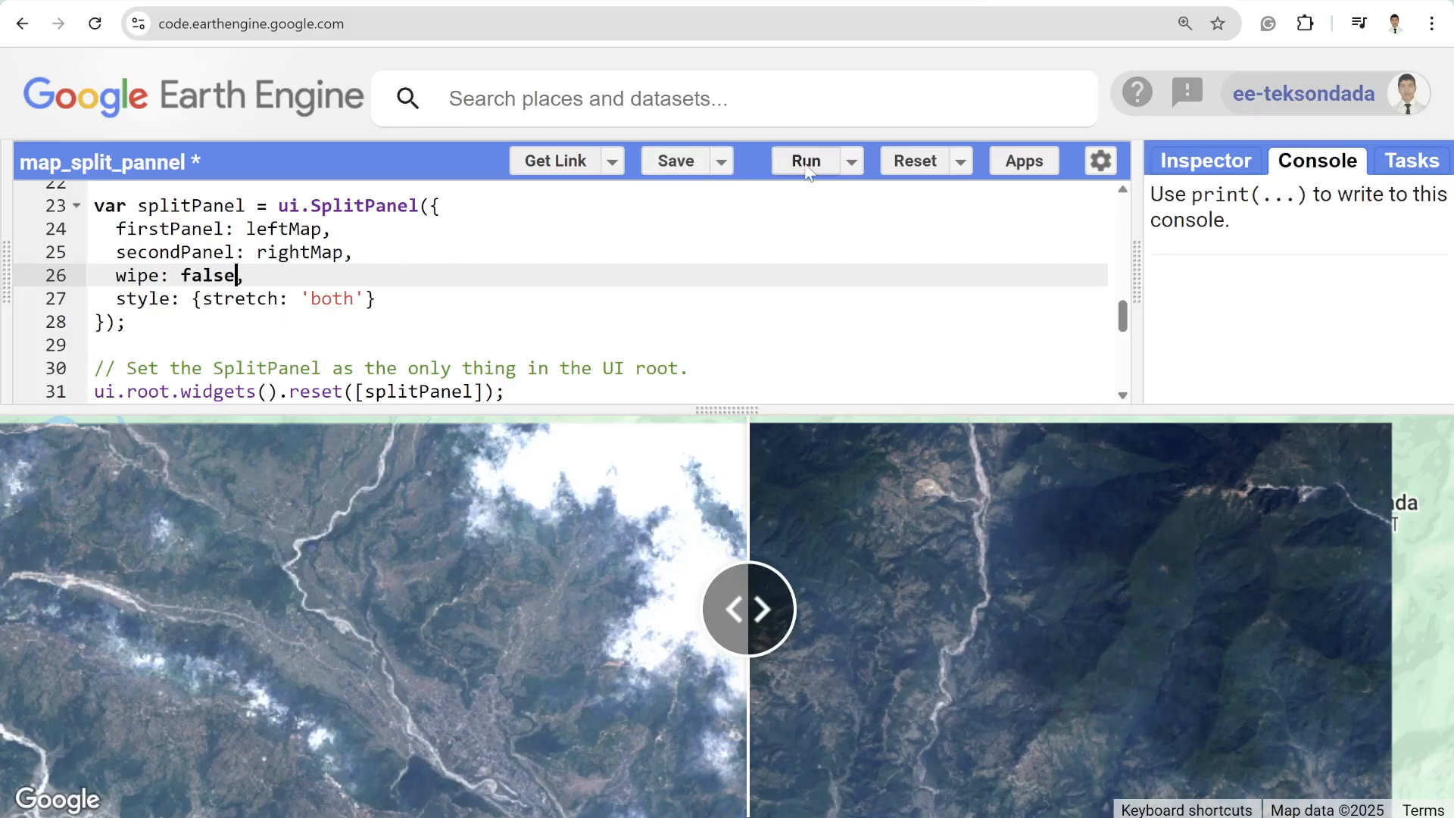
click(806, 161)
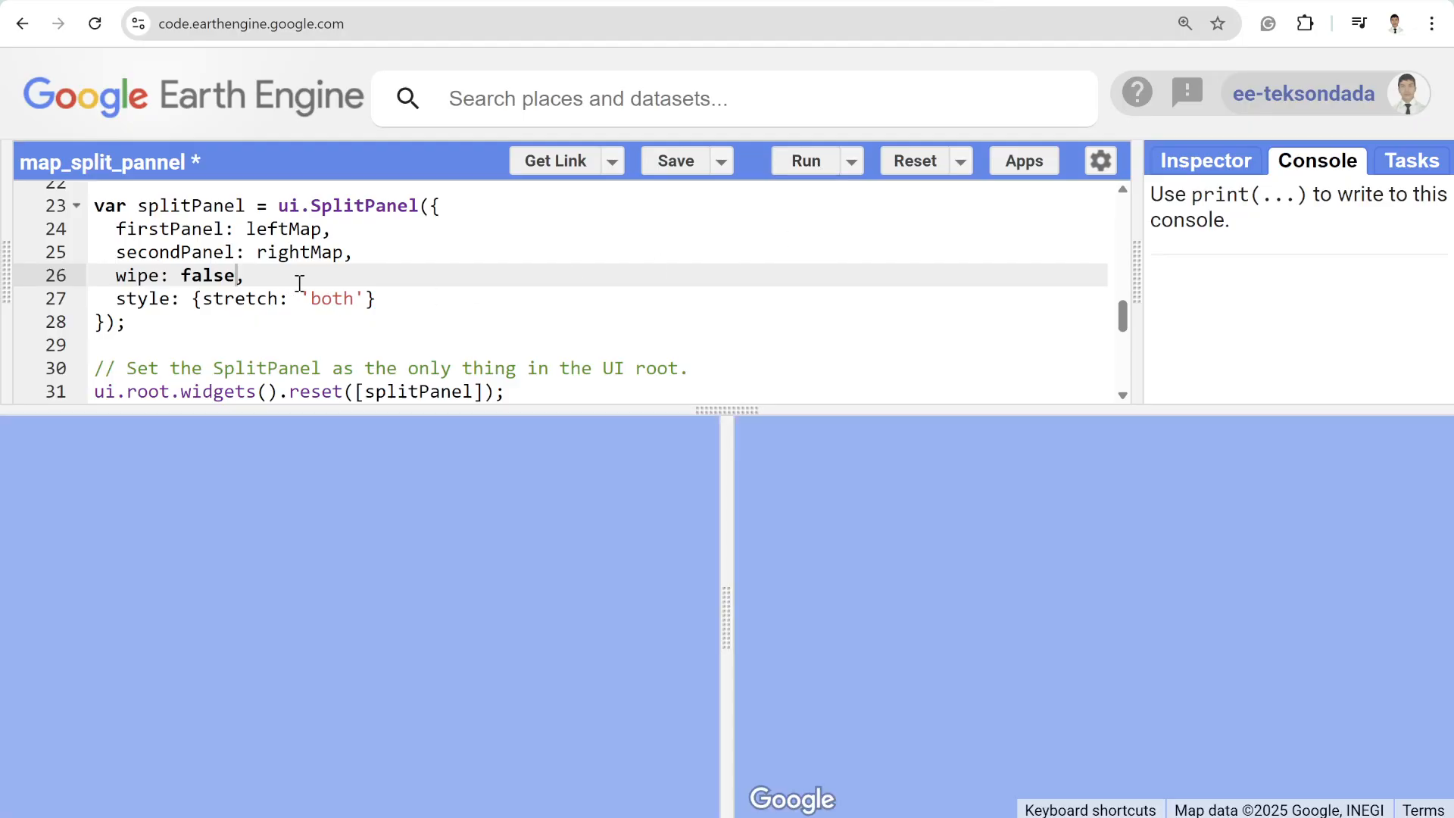
Step: Load the linked cloudy and cloud-masked maps side by side
click(803, 161)
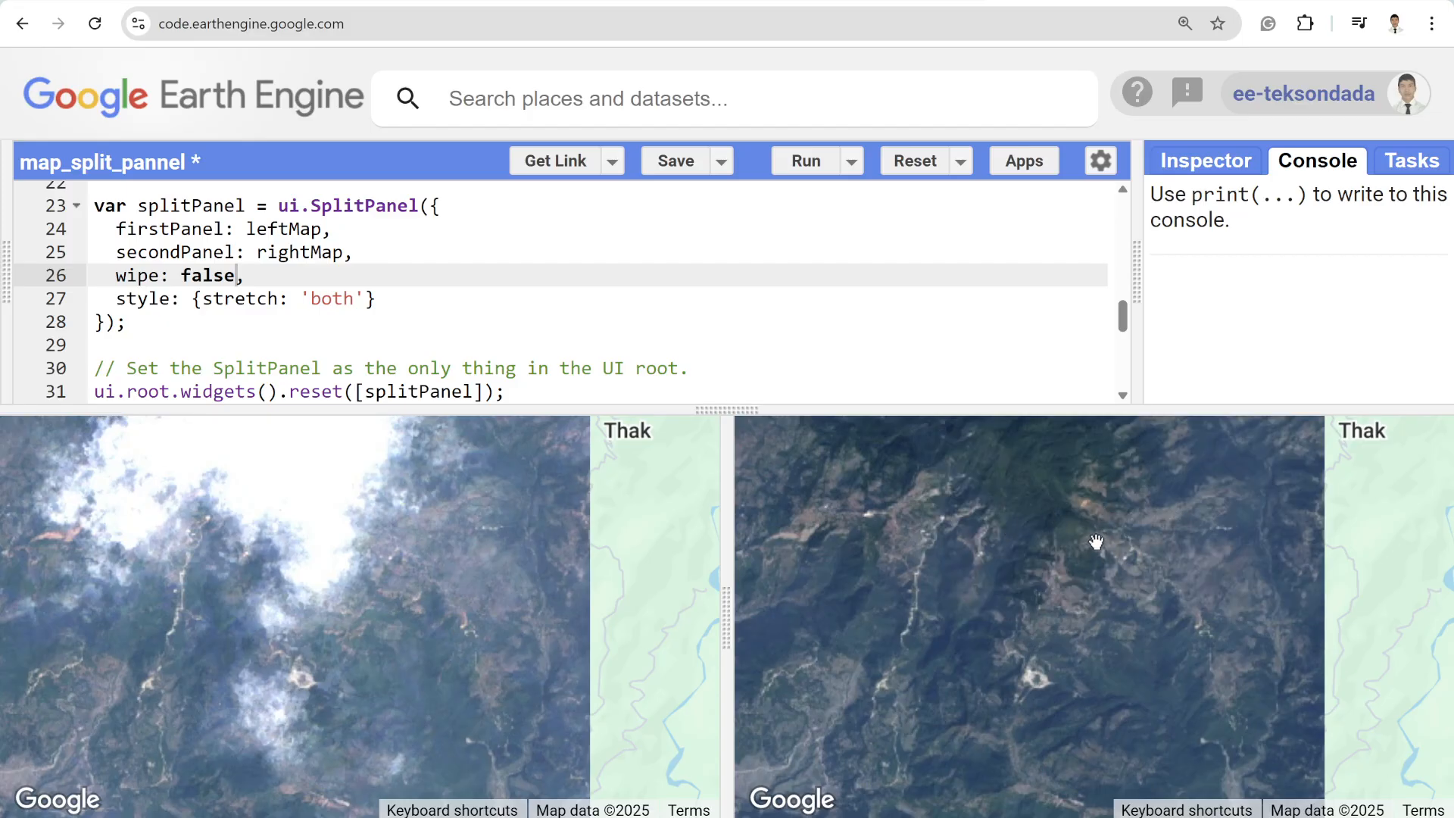
mouse_move(428, 542)
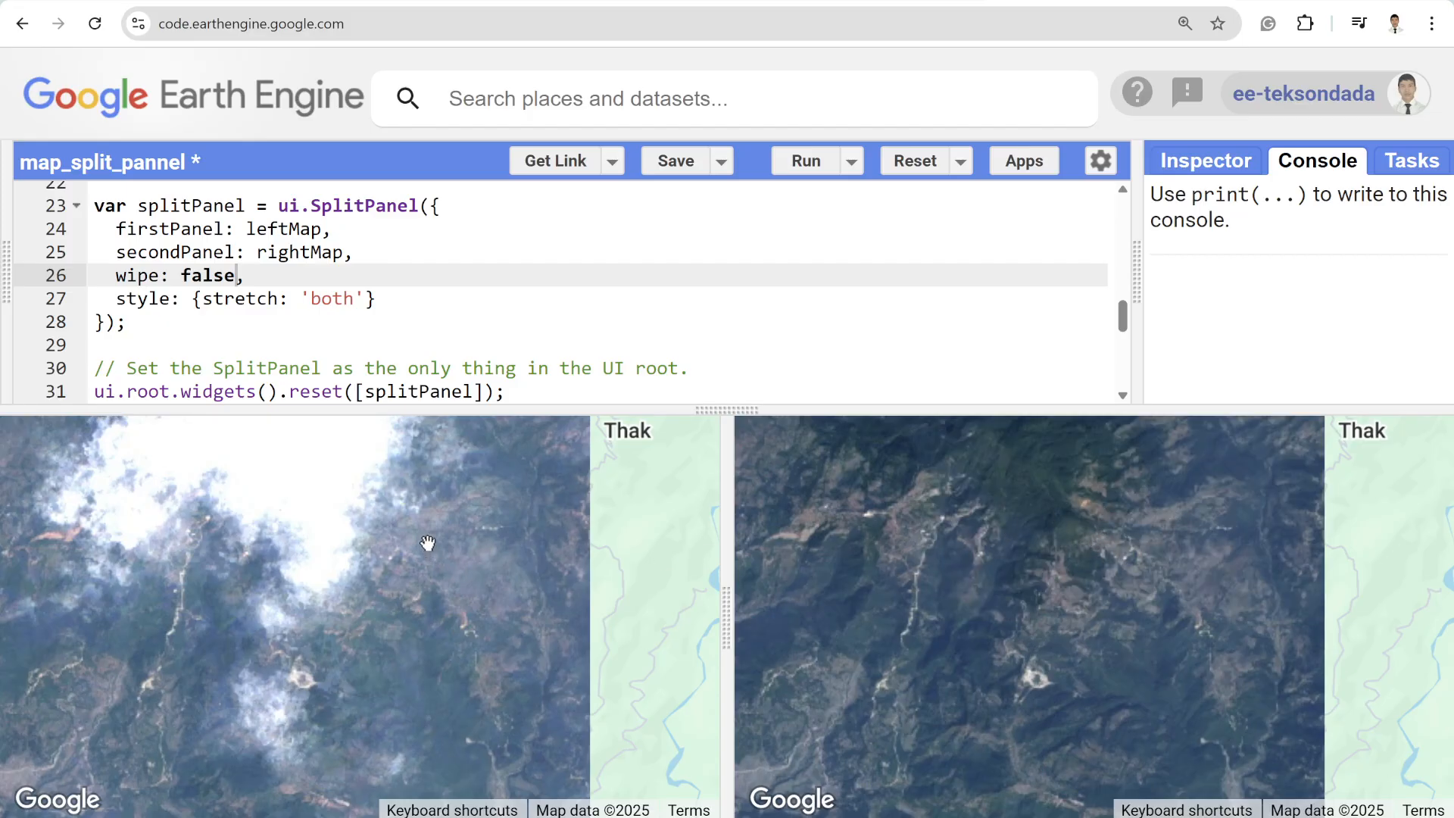